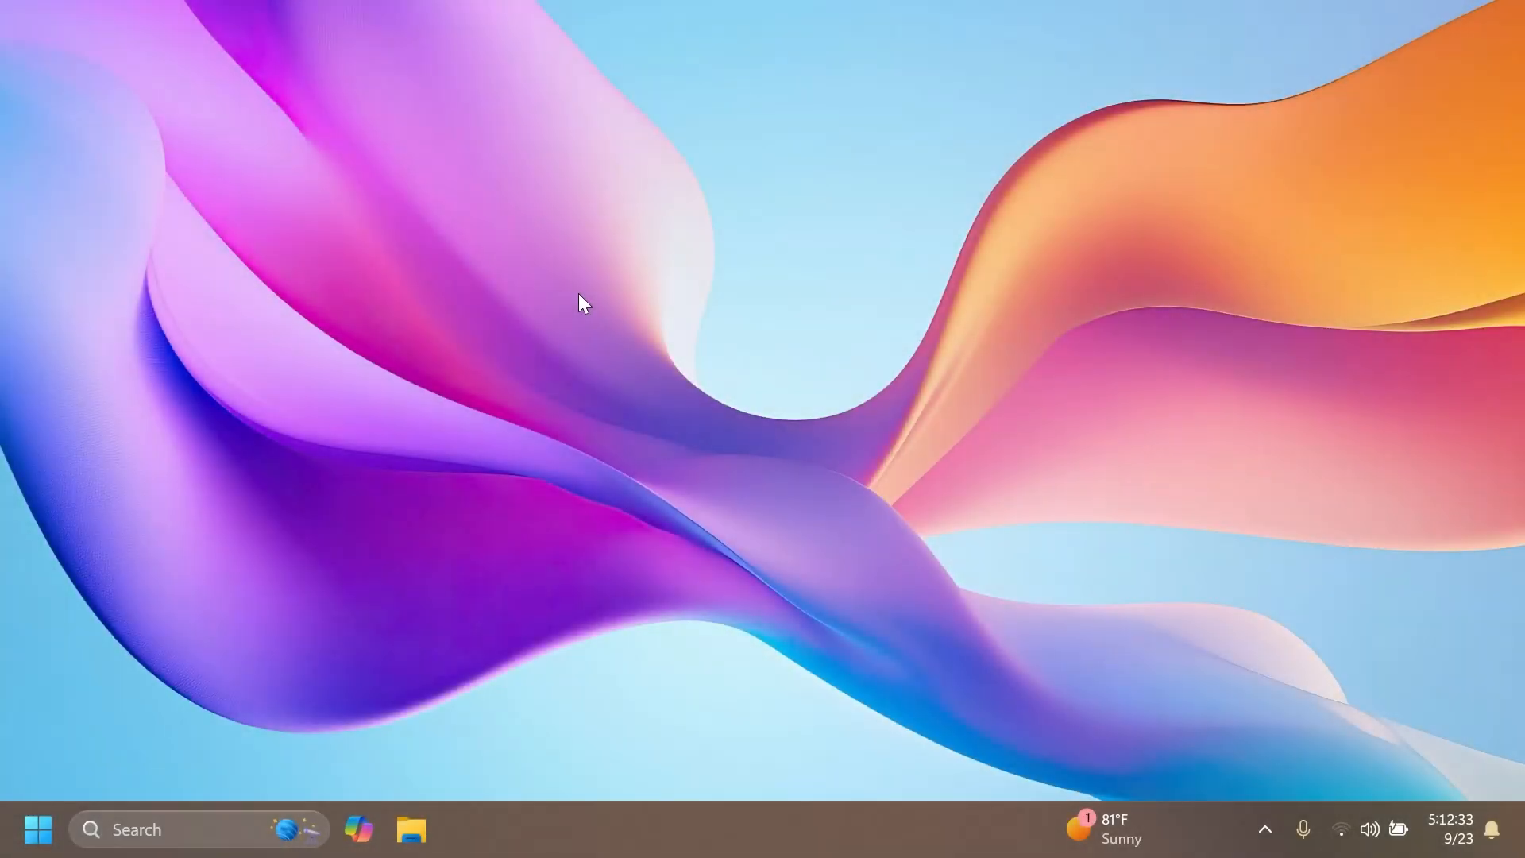
pyautogui.moveTo(326, 636)
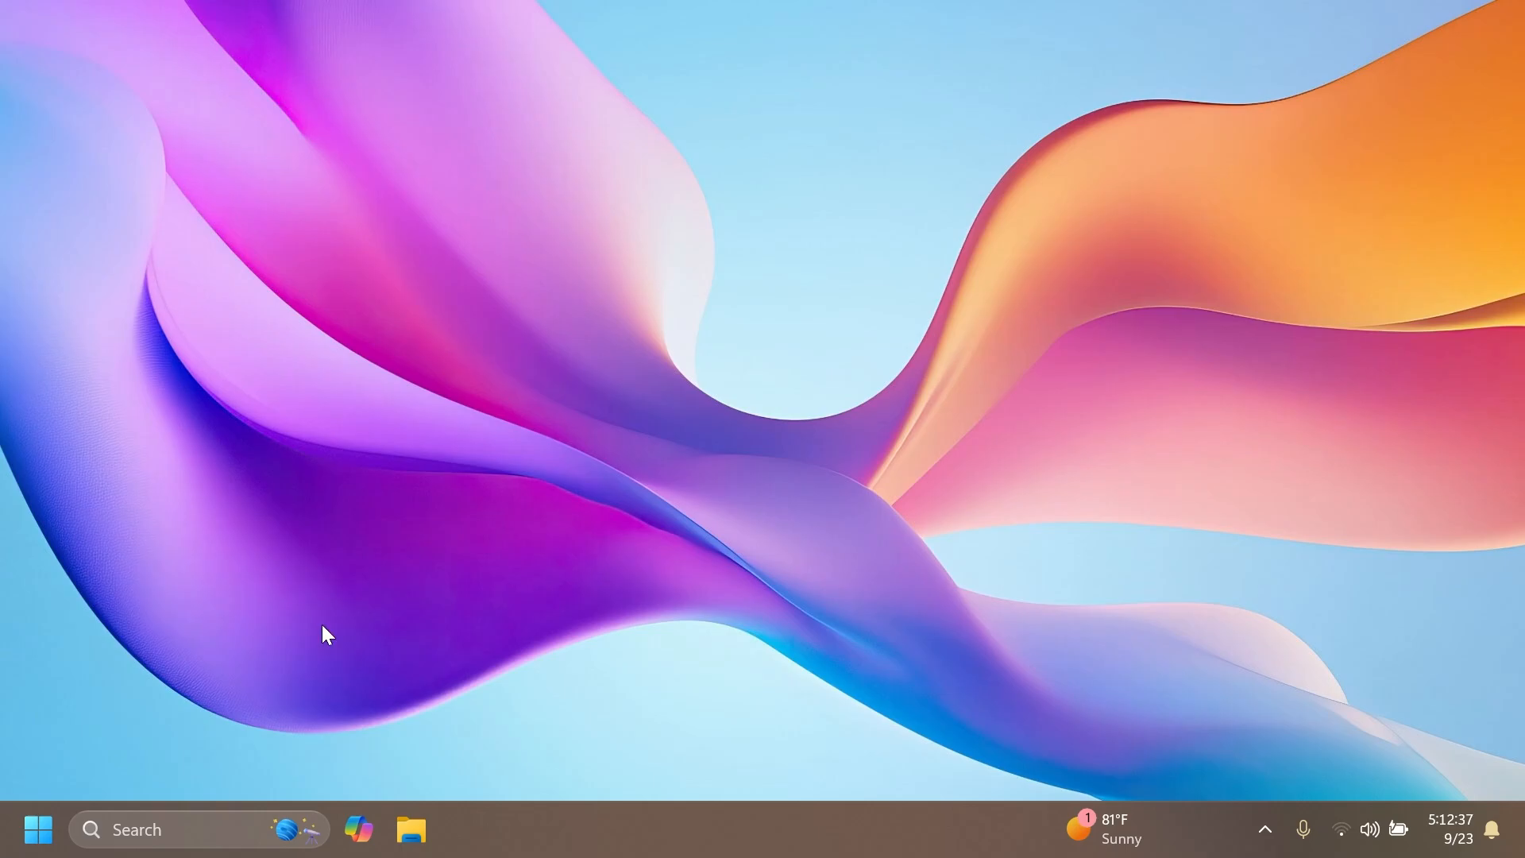
# Browse shared files on File Explorer's Home page, then open the Pictures folder.
pyautogui.write('vers')
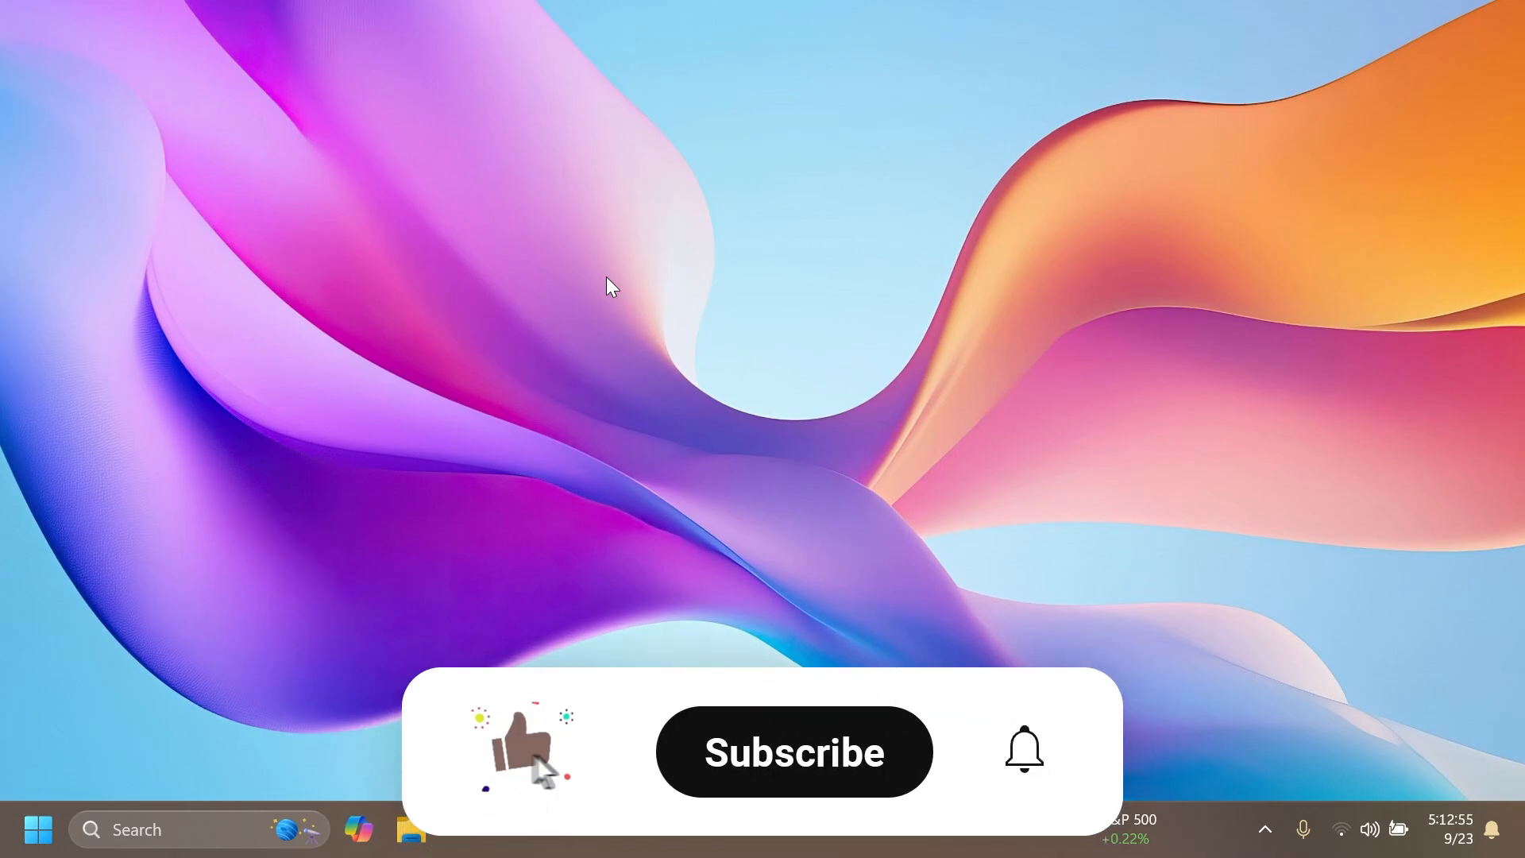
pyautogui.click(794, 751)
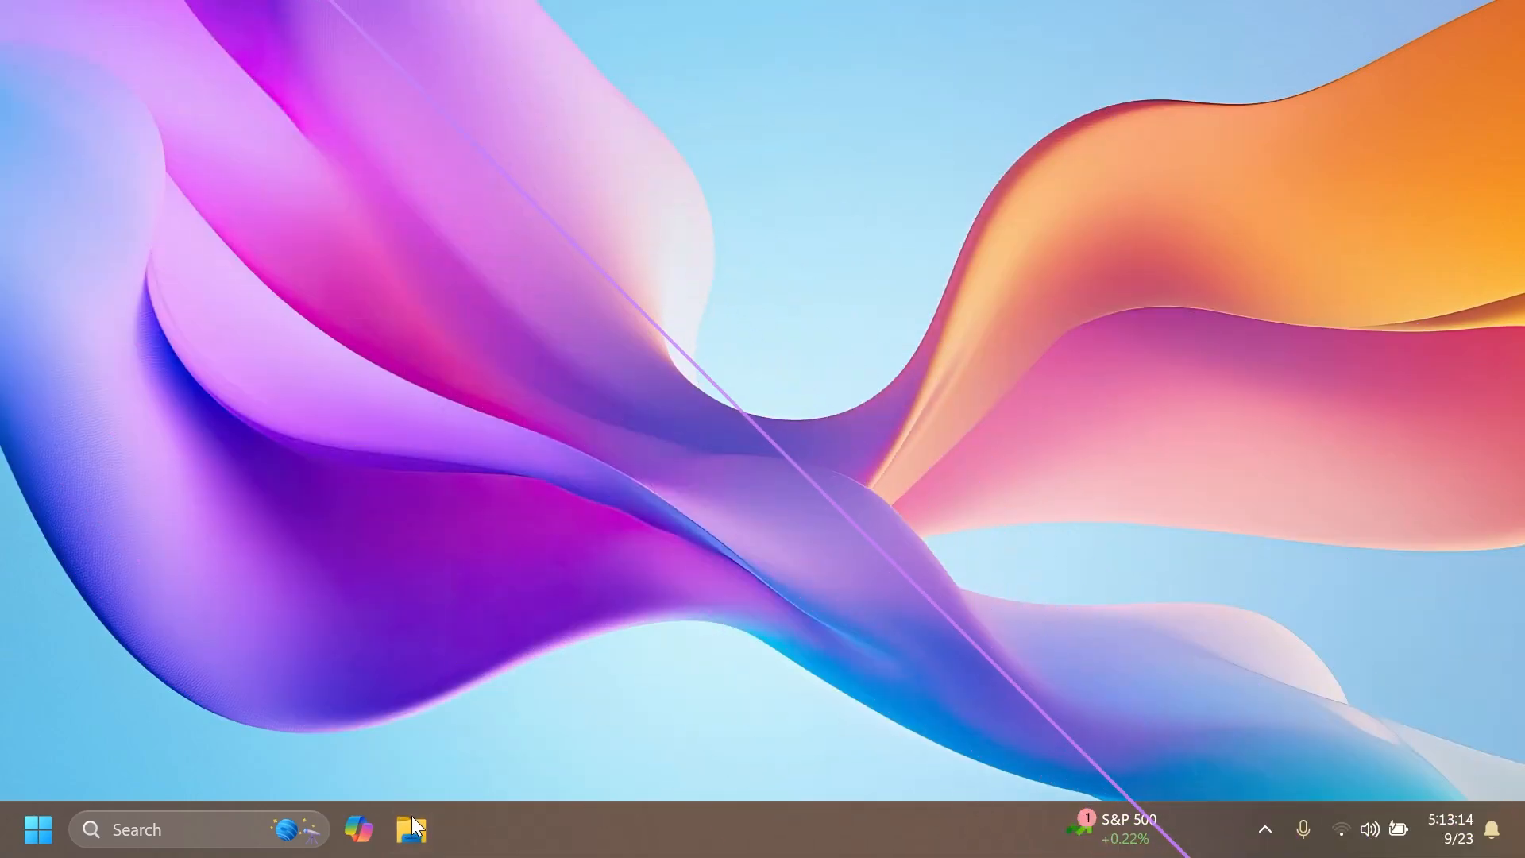
pyautogui.click(411, 829)
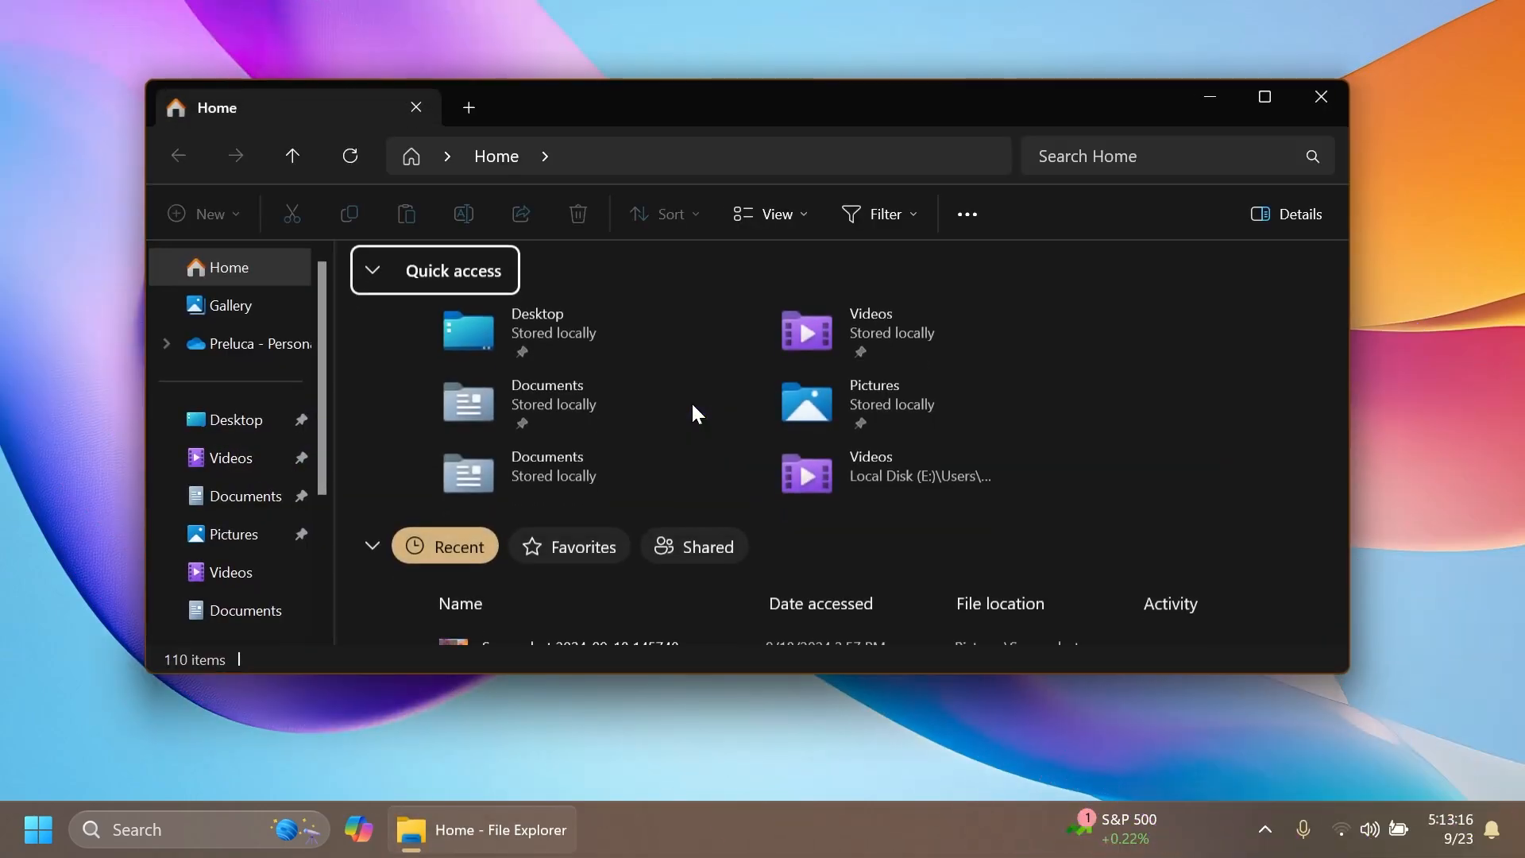
pyautogui.moveTo(858, 538)
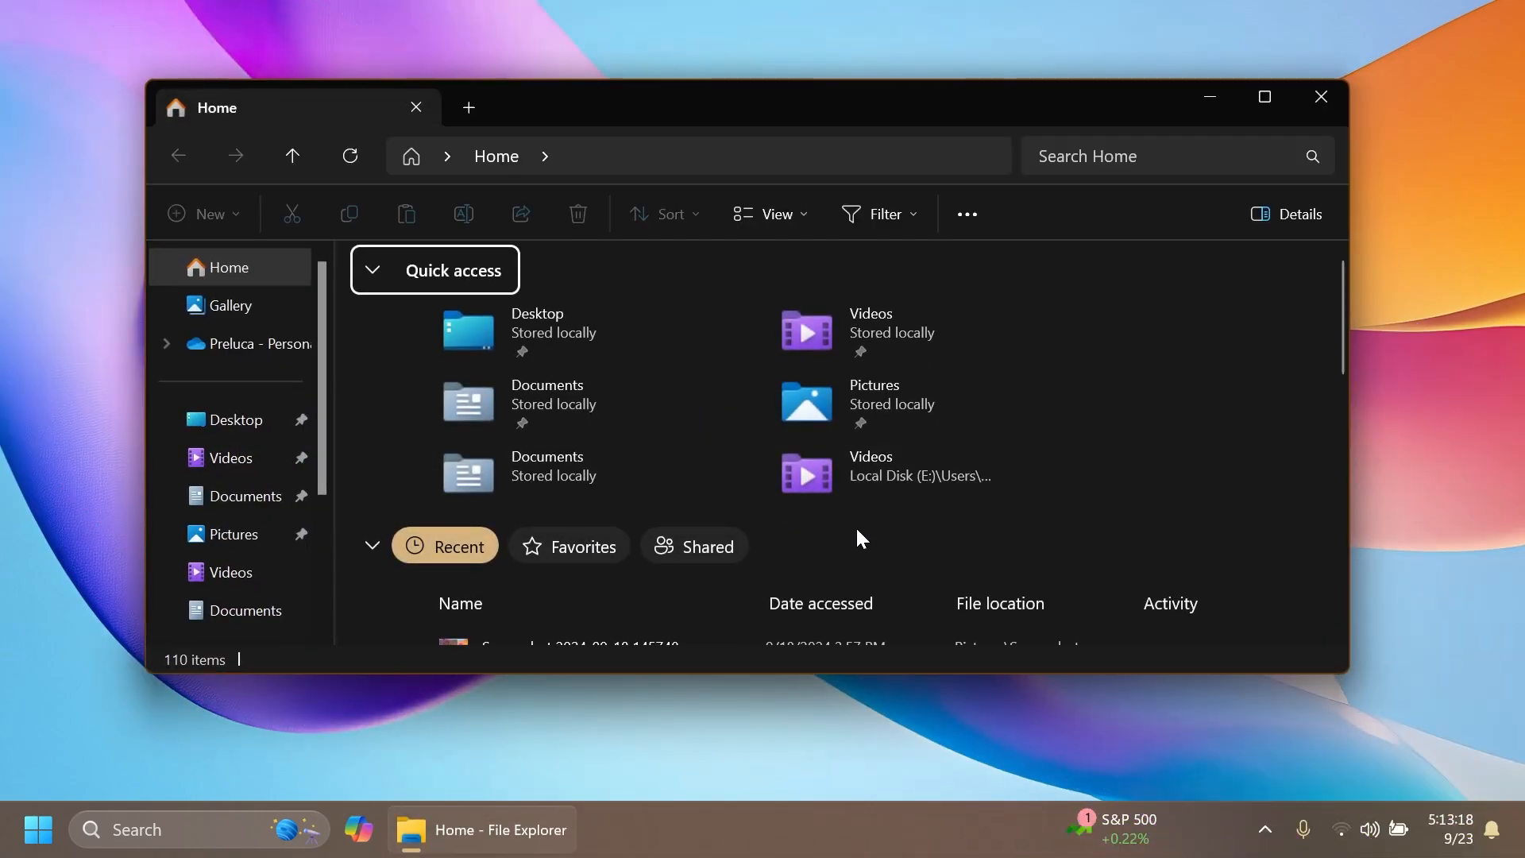
pyautogui.moveTo(707, 546)
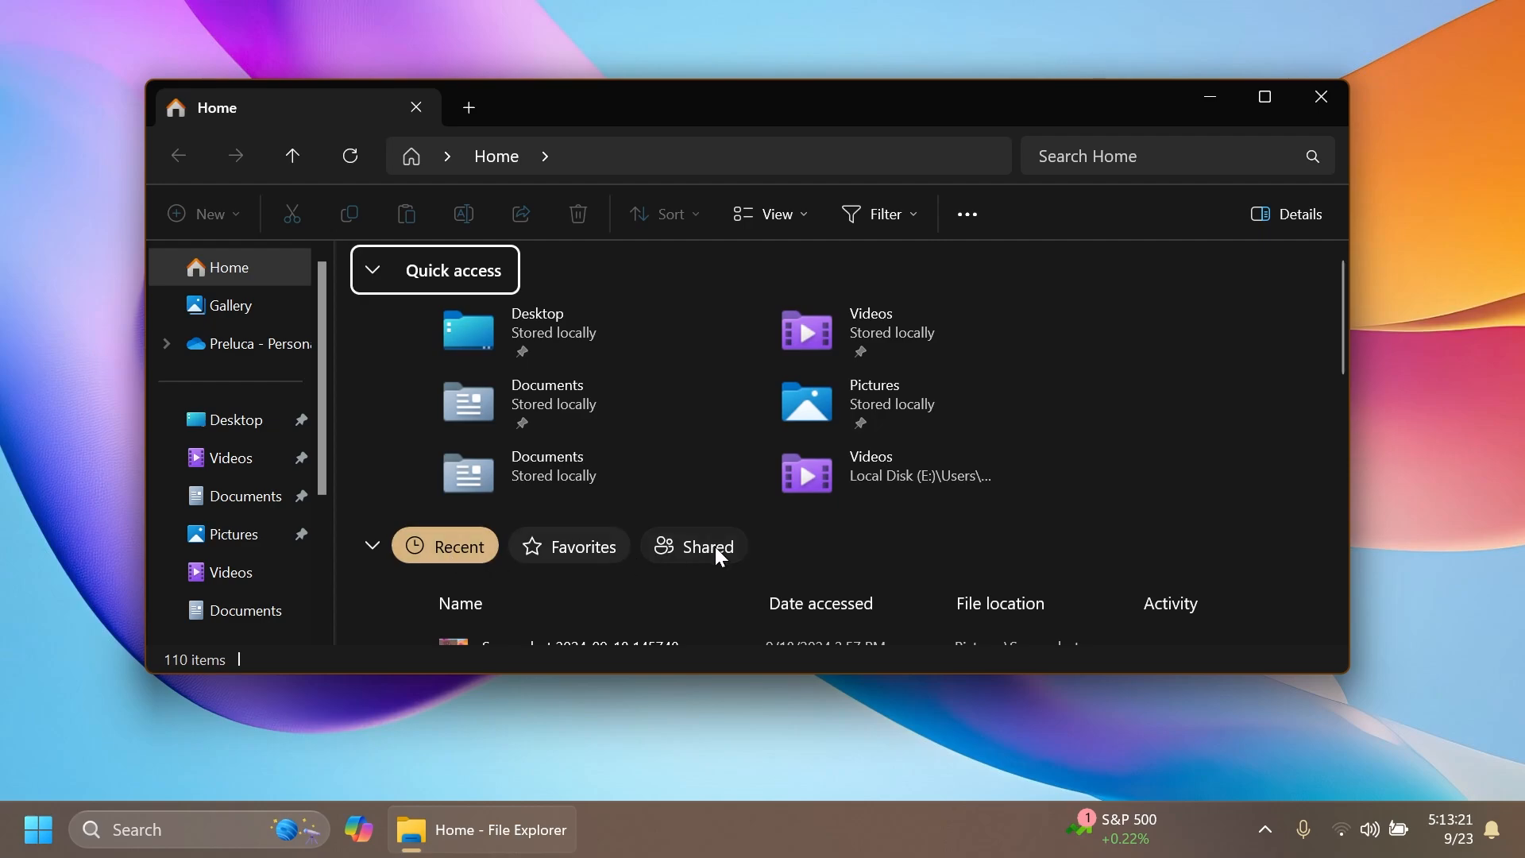
pyautogui.moveTo(659, 486)
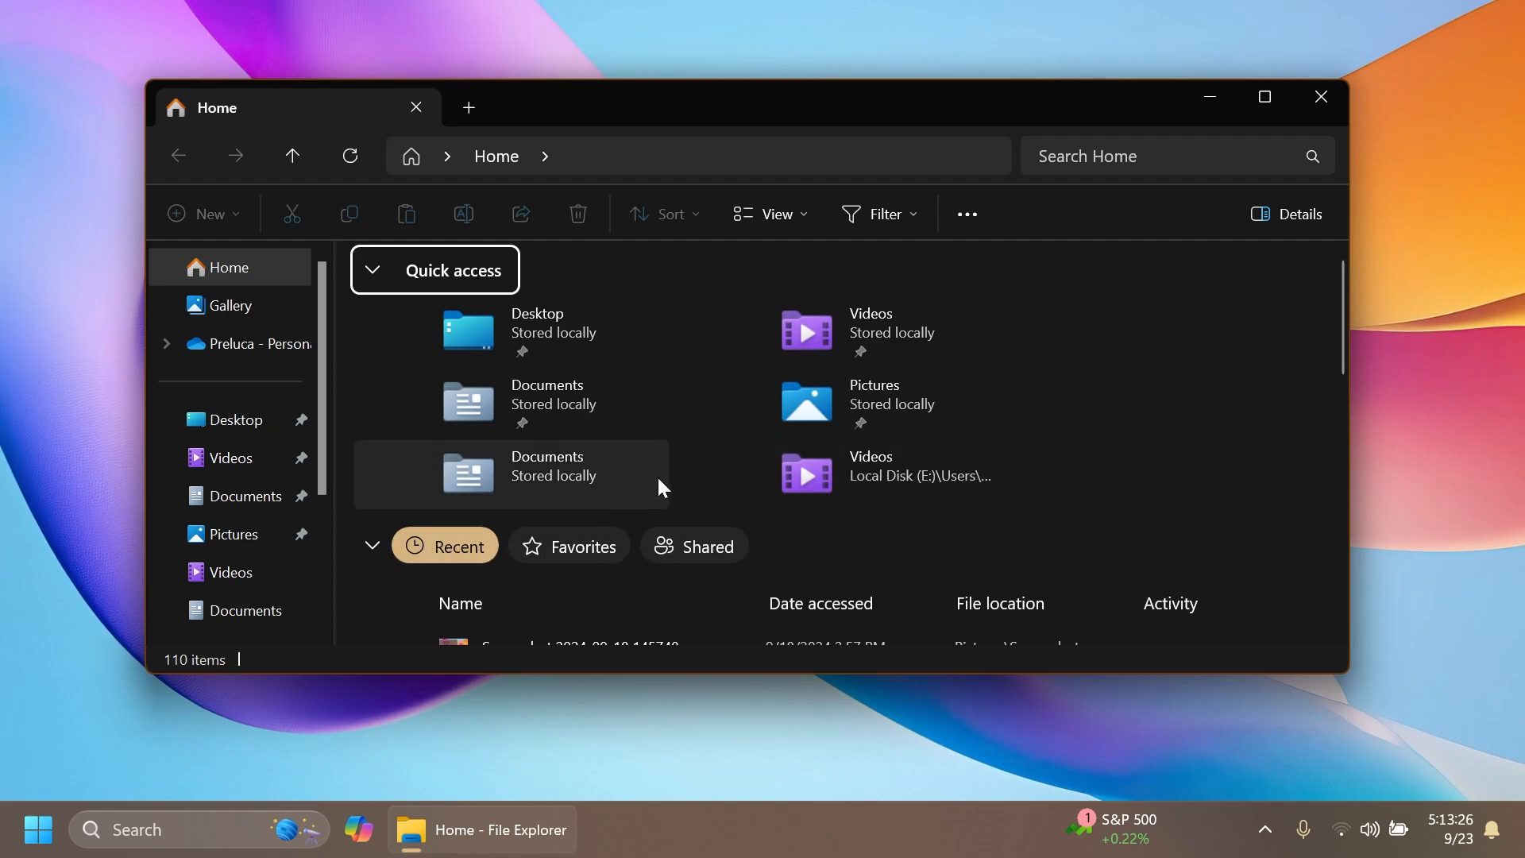
pyautogui.scroll(-3)
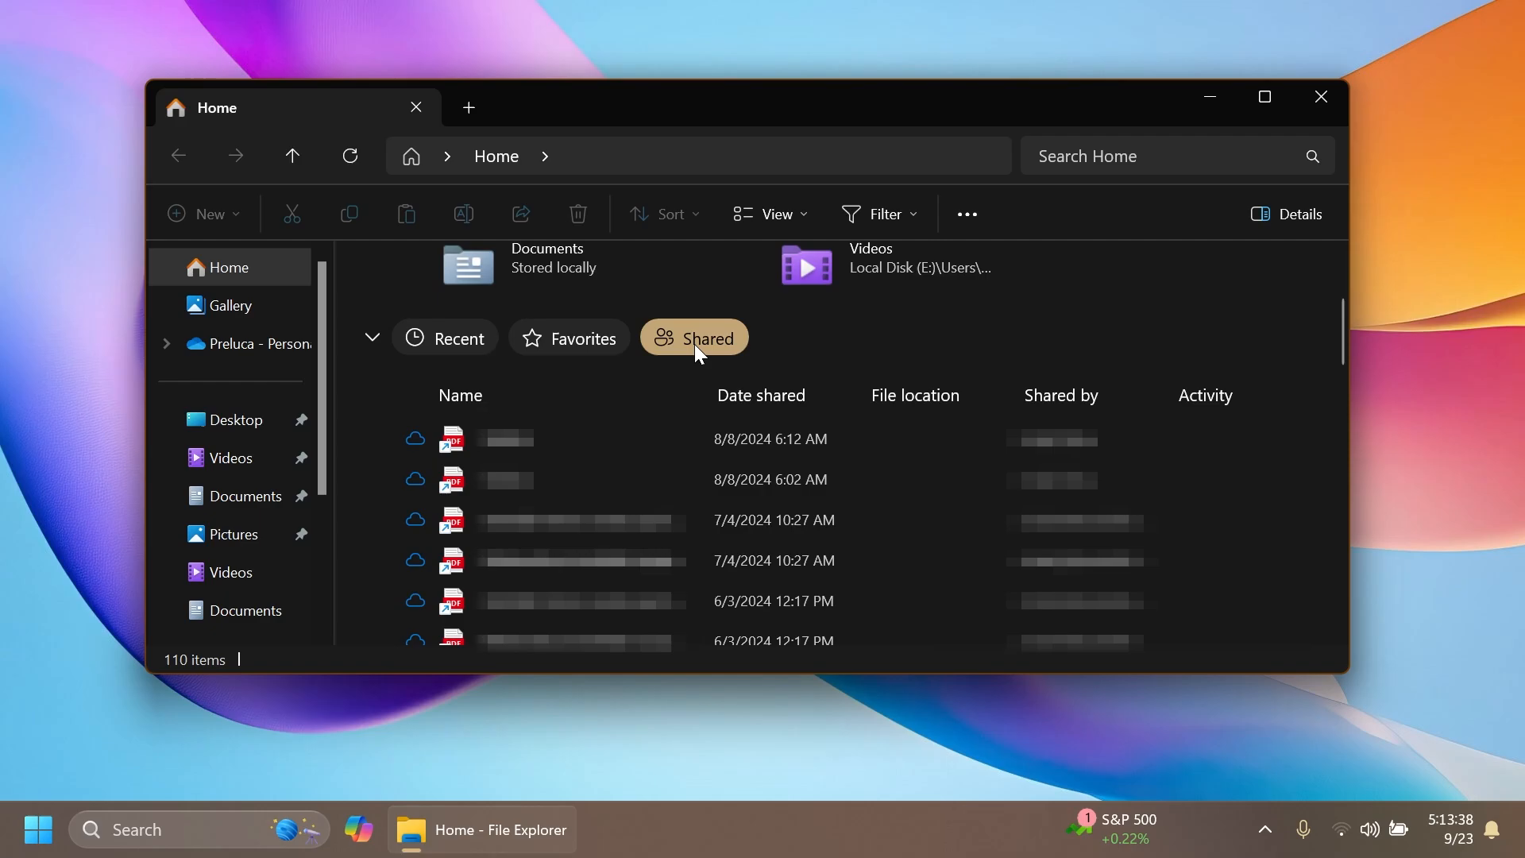
pyautogui.click(234, 534)
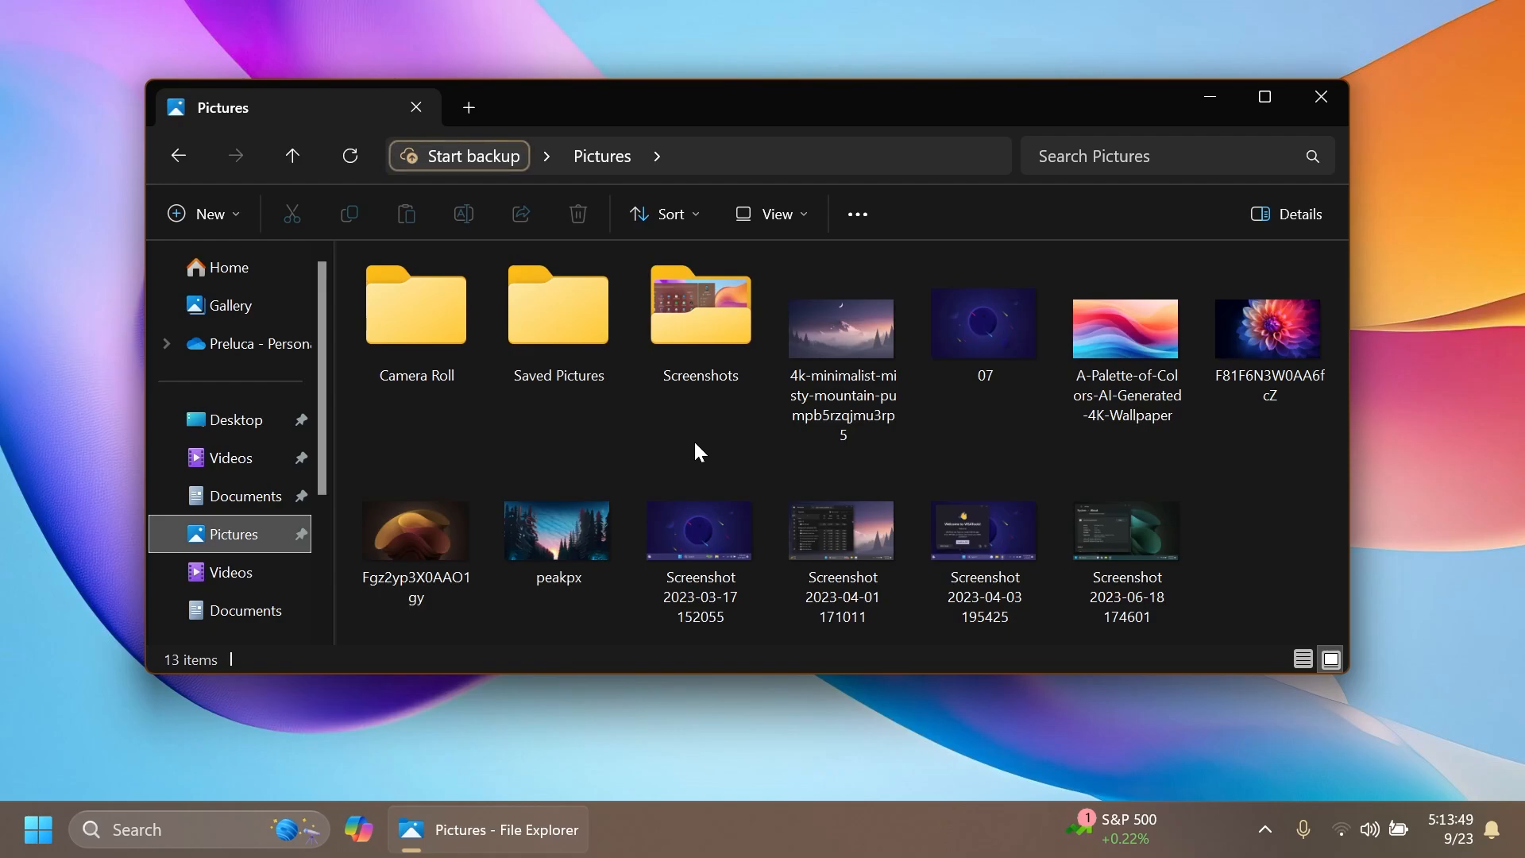
pyautogui.moveTo(699, 533)
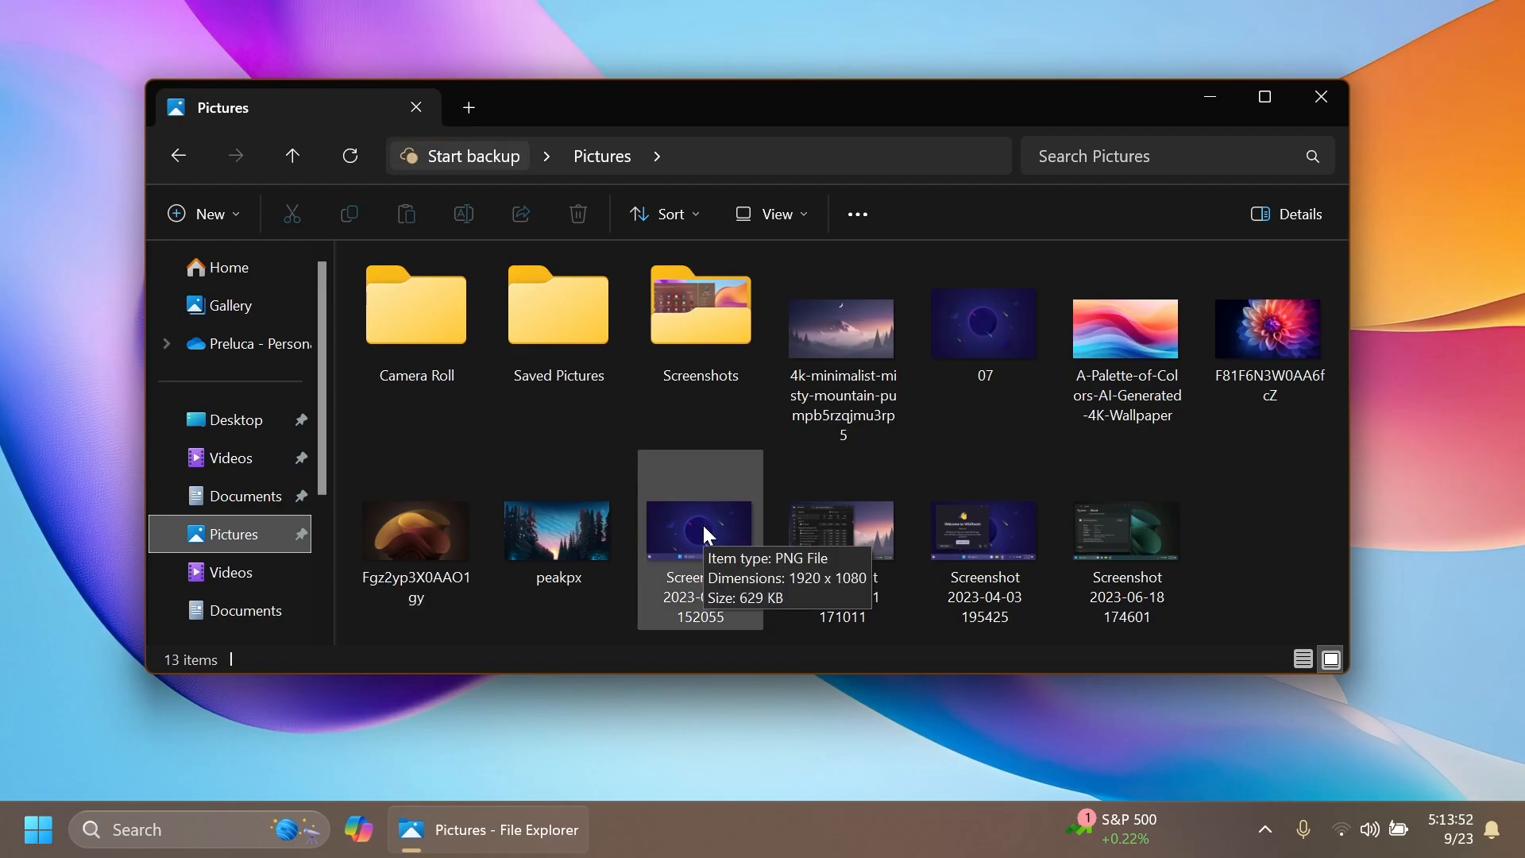
pyautogui.rightClick(698, 533)
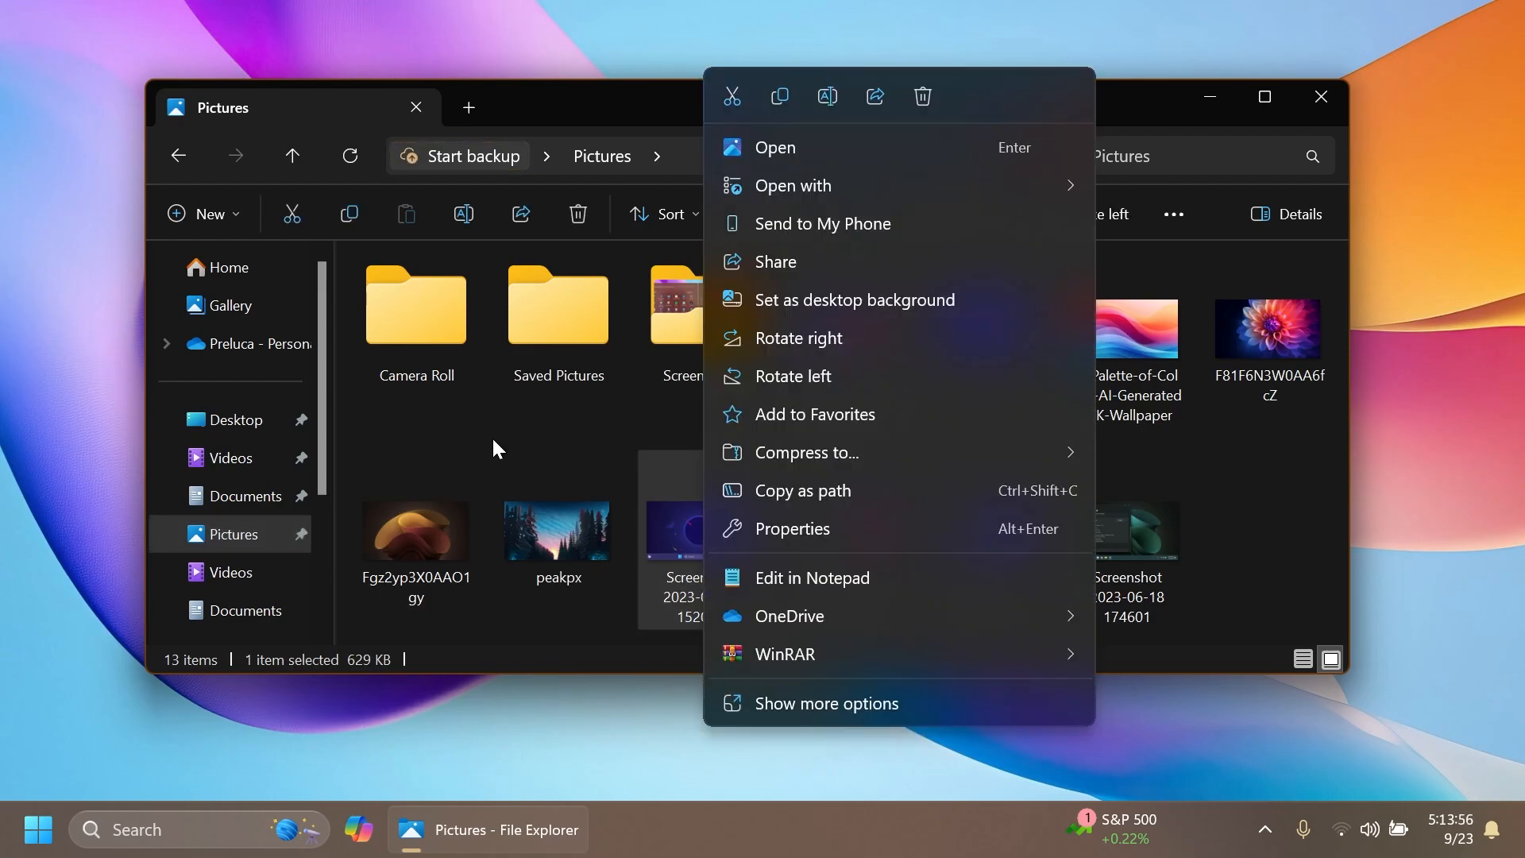
pyautogui.moveTo(823, 223)
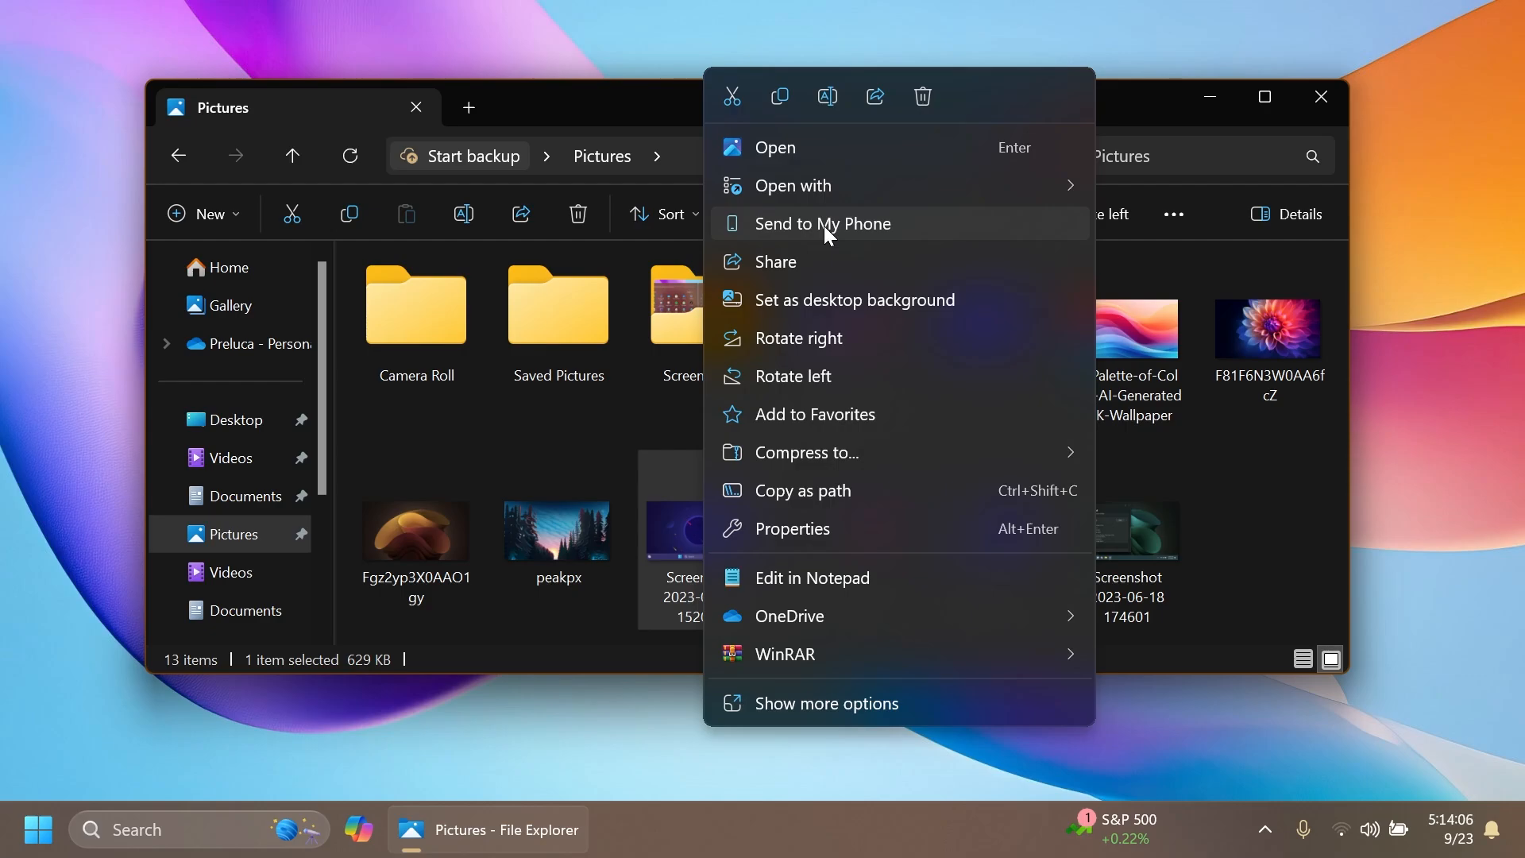
pyautogui.click(823, 223)
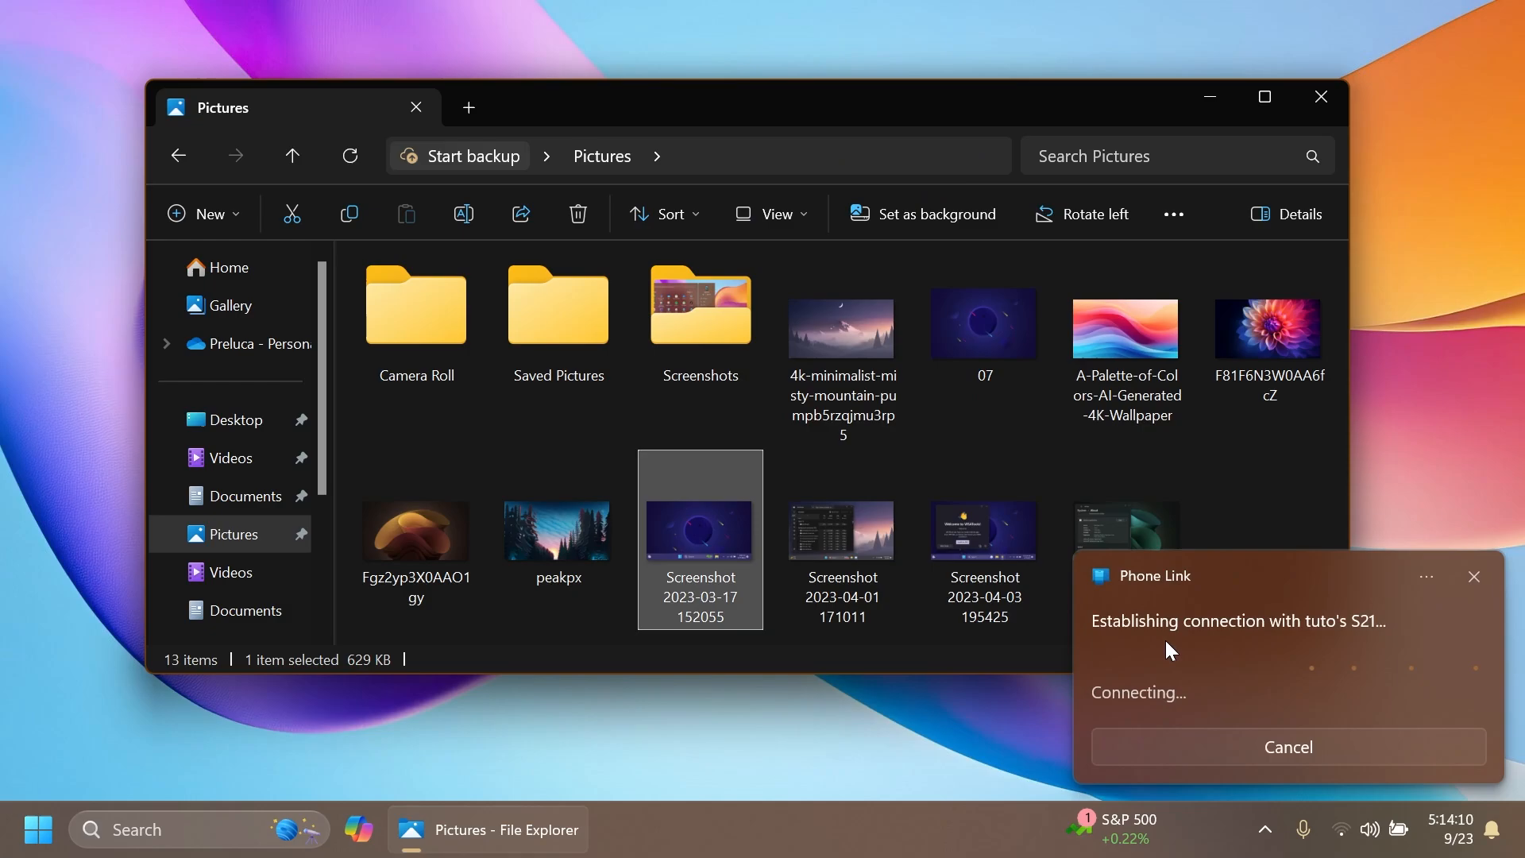
pyautogui.moveTo(1279, 649)
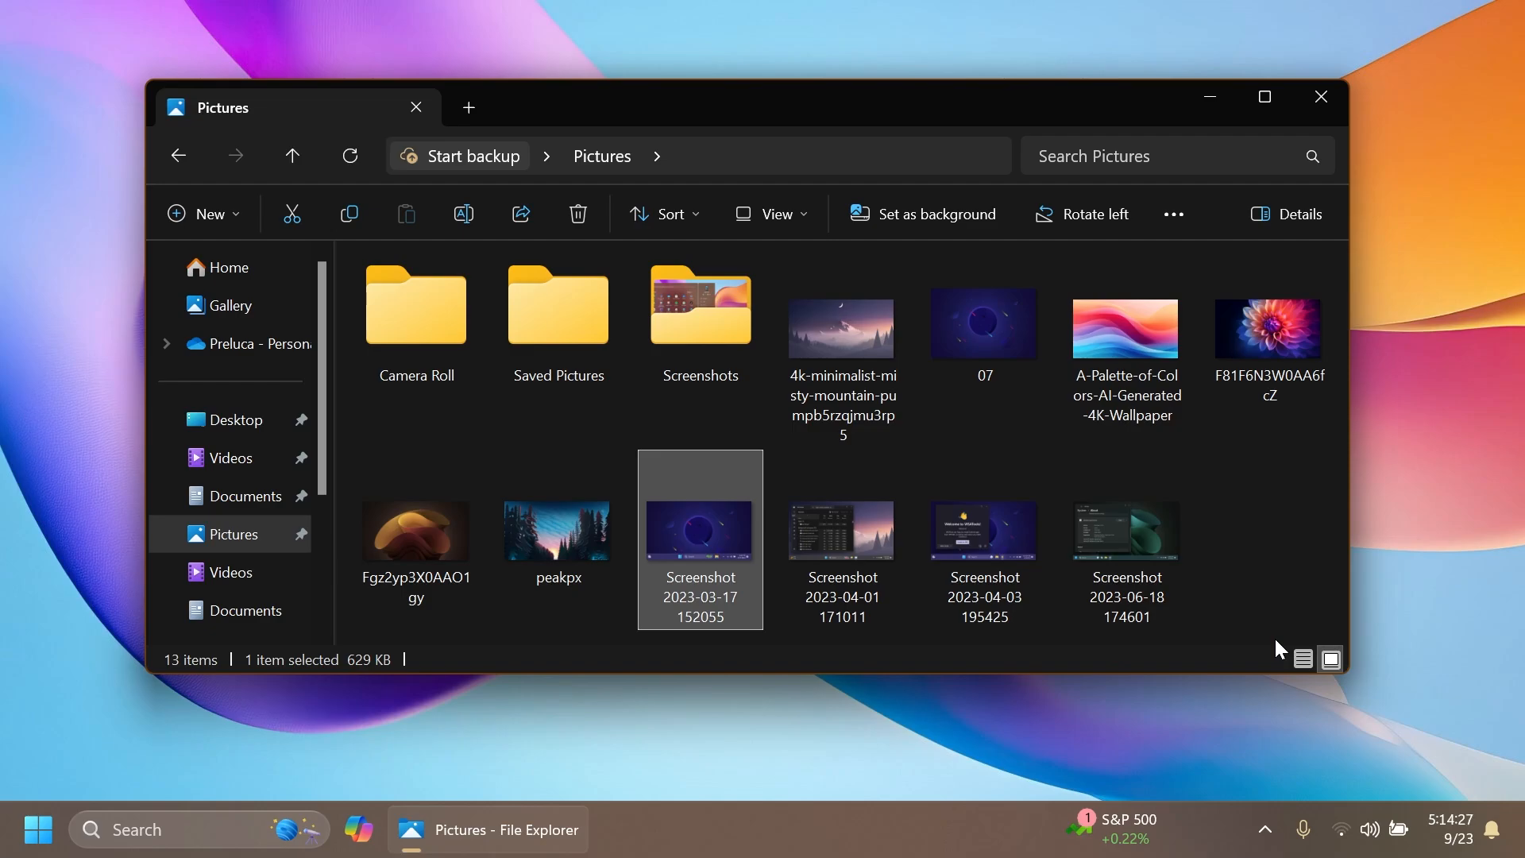
pyautogui.click(1321, 96)
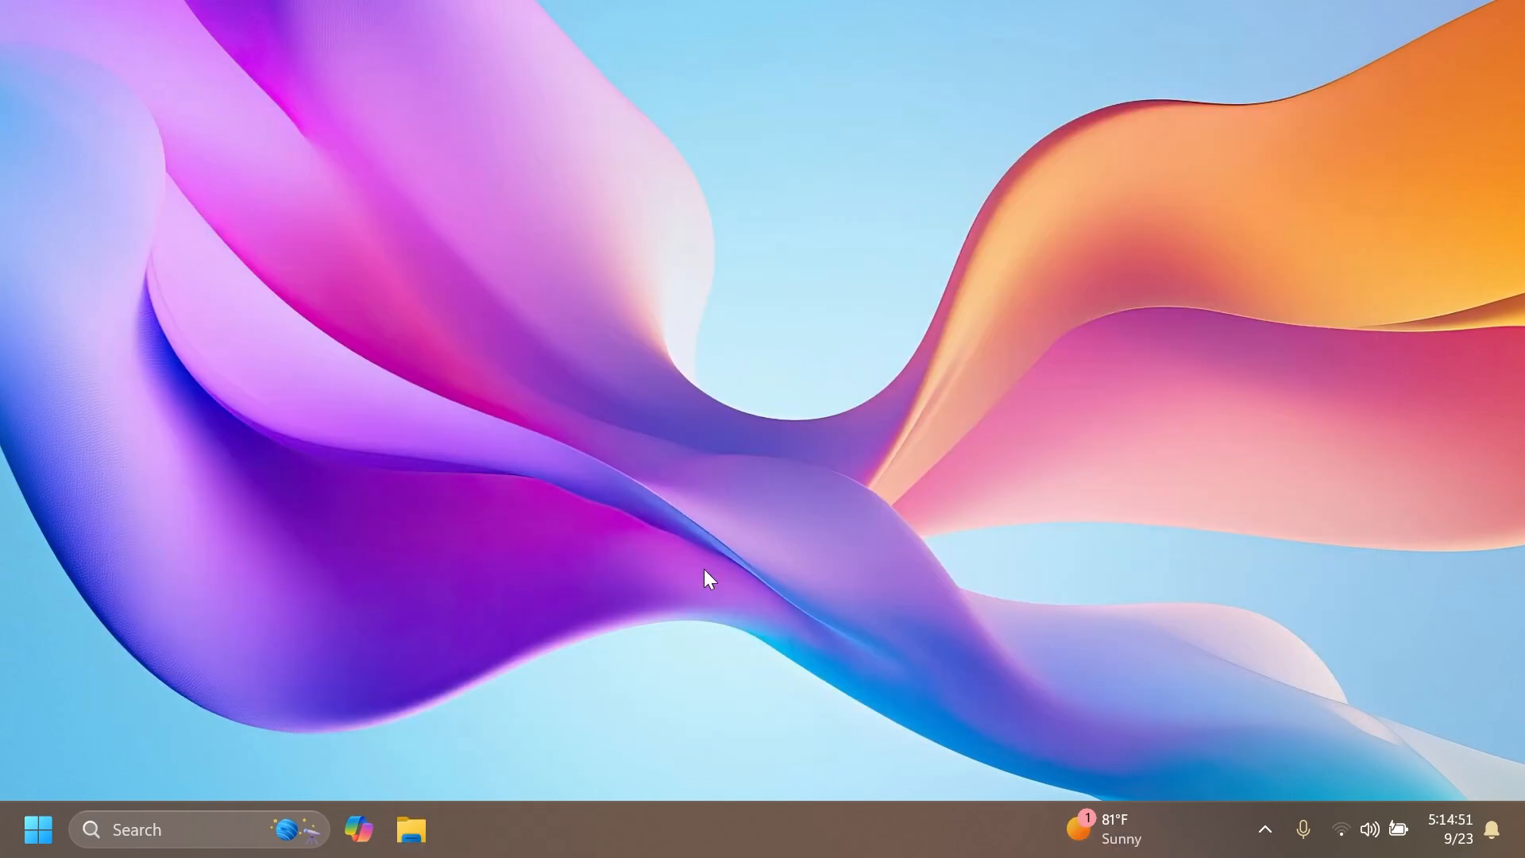
# Open Task Manager from the taskbar, select the signed-in user on Users, then close it.
pyautogui.rightClick(724, 828)
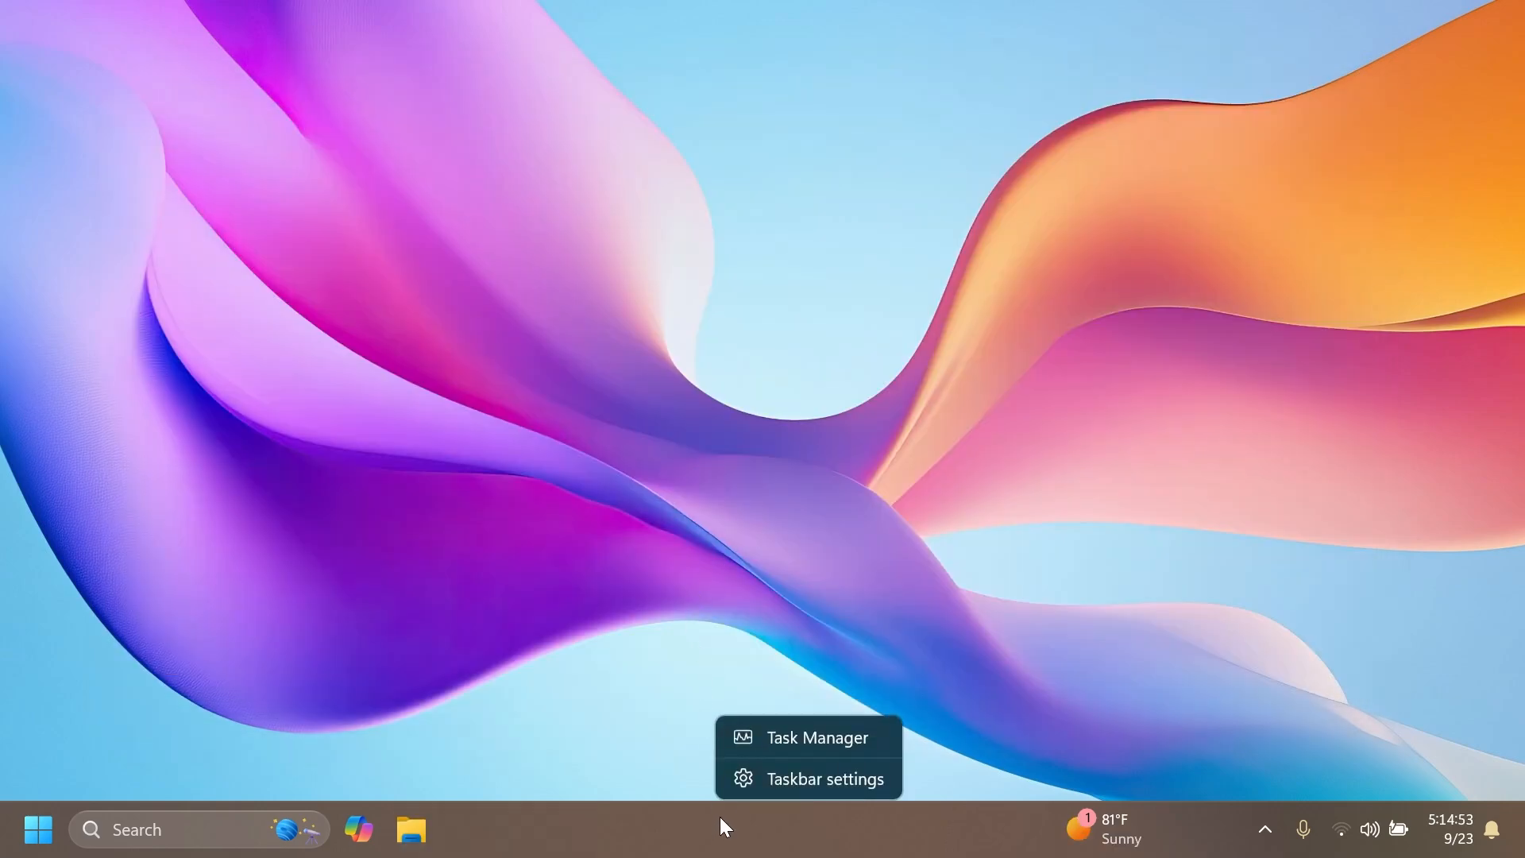
pyautogui.click(817, 736)
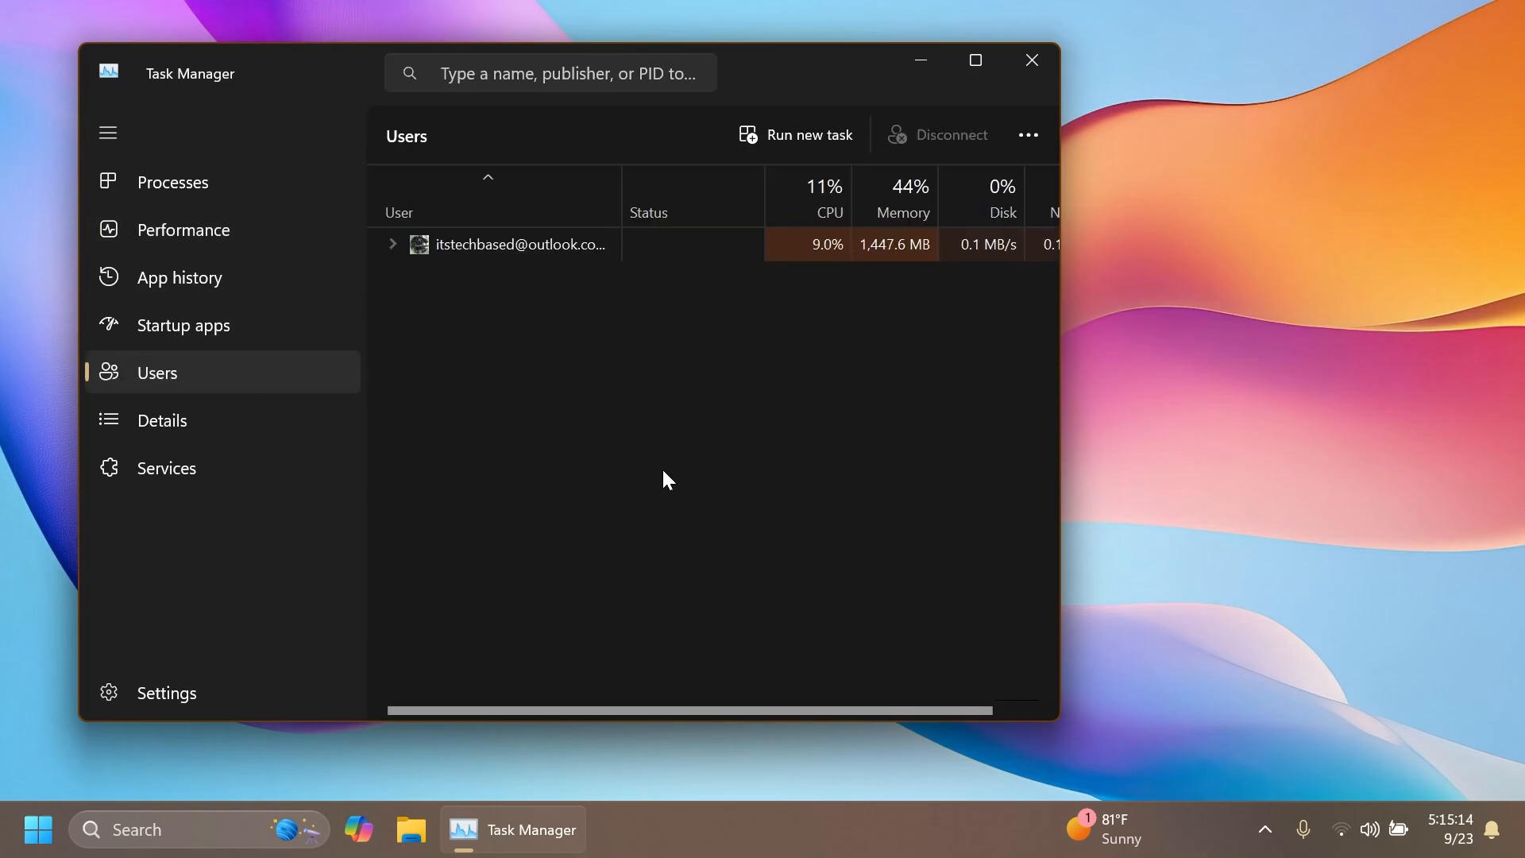
pyautogui.click(950, 134)
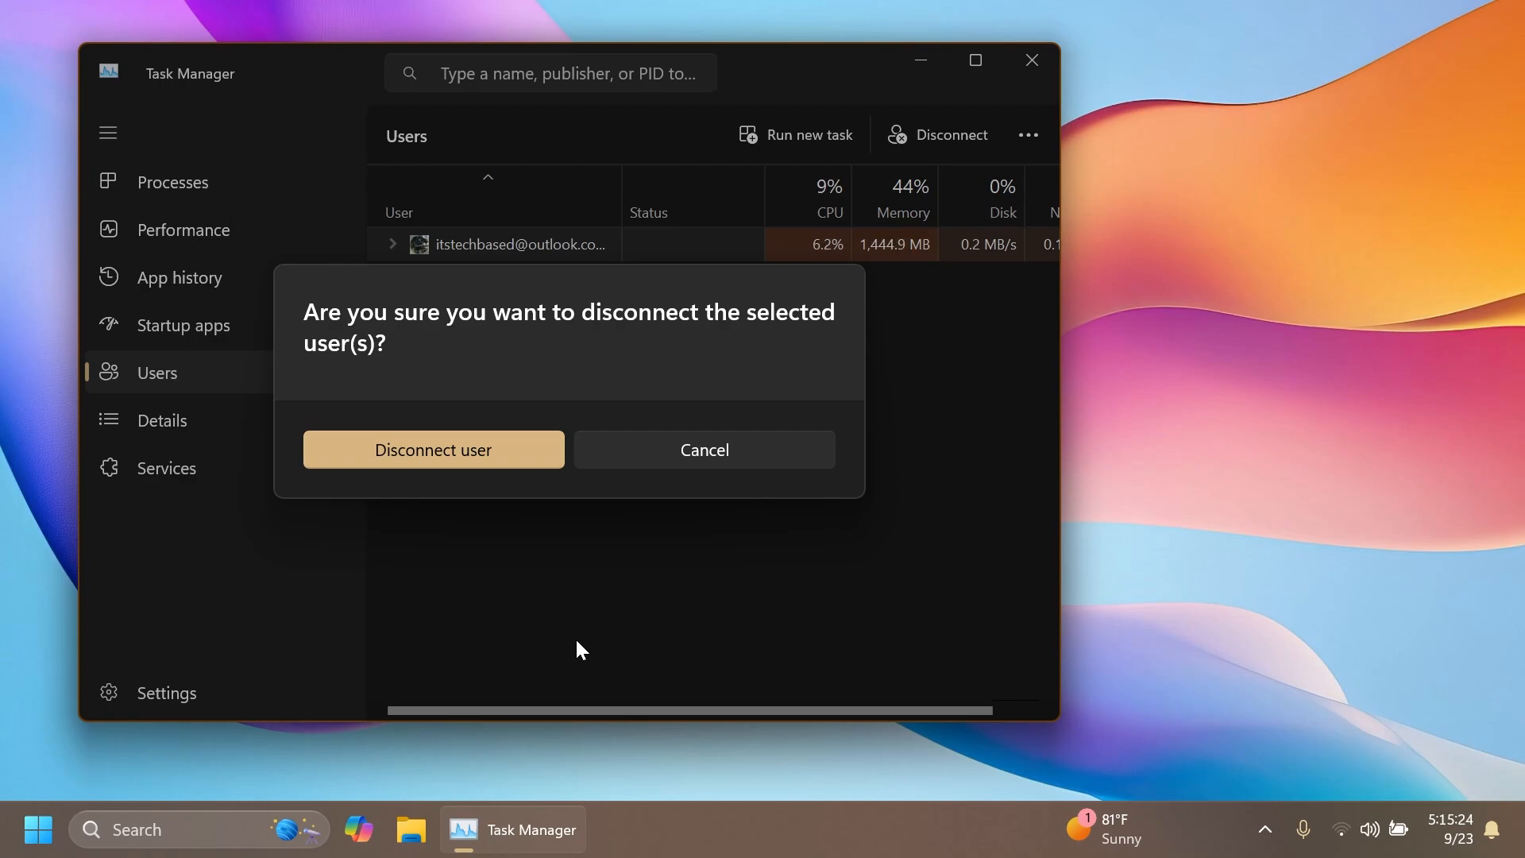
pyautogui.moveTo(436, 475)
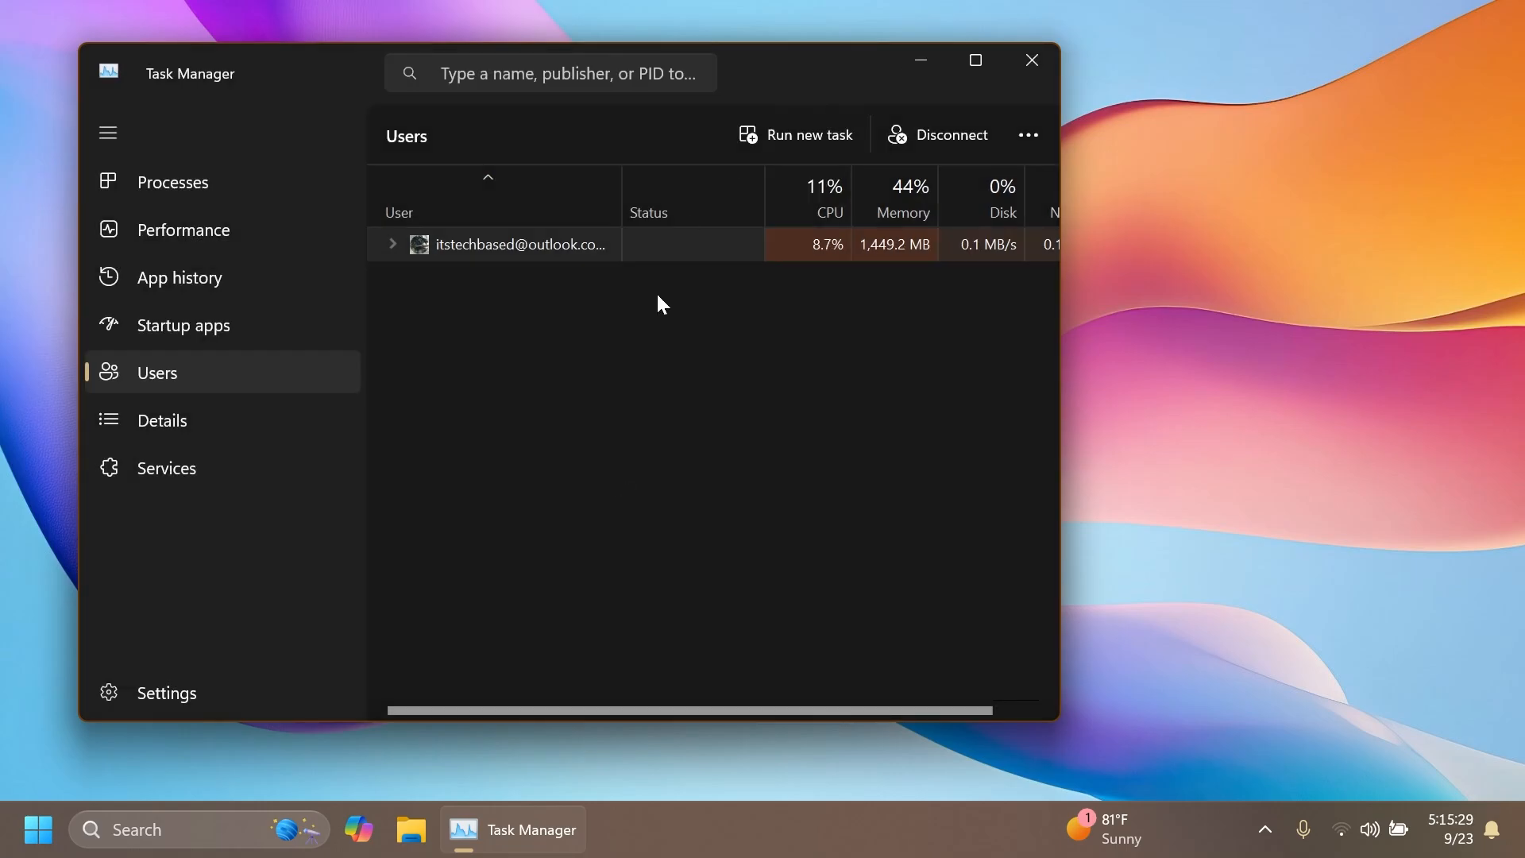
pyautogui.click(1031, 60)
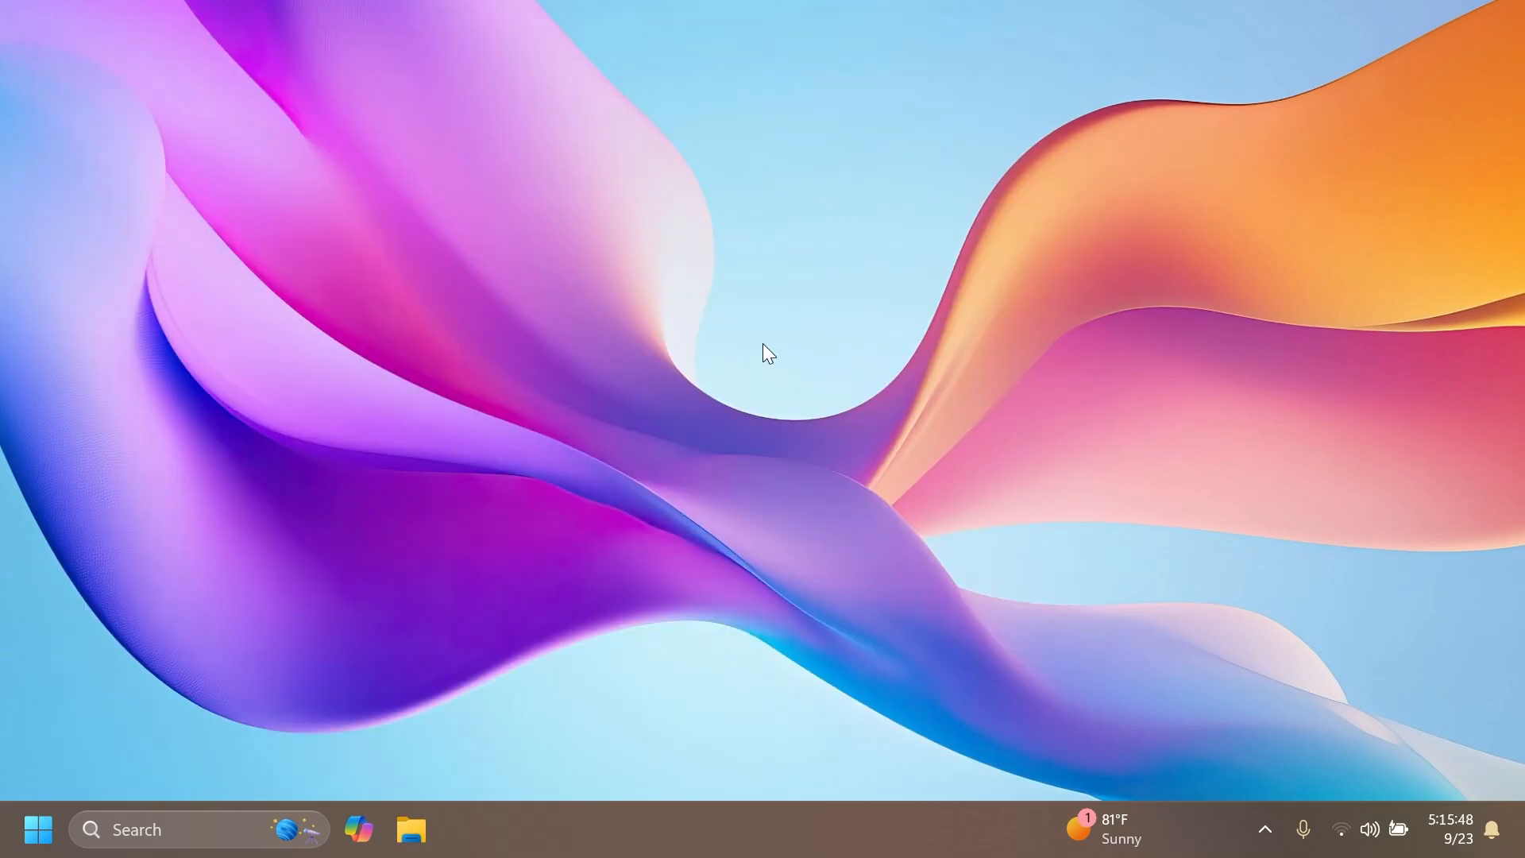
pyautogui.moveTo(766, 331)
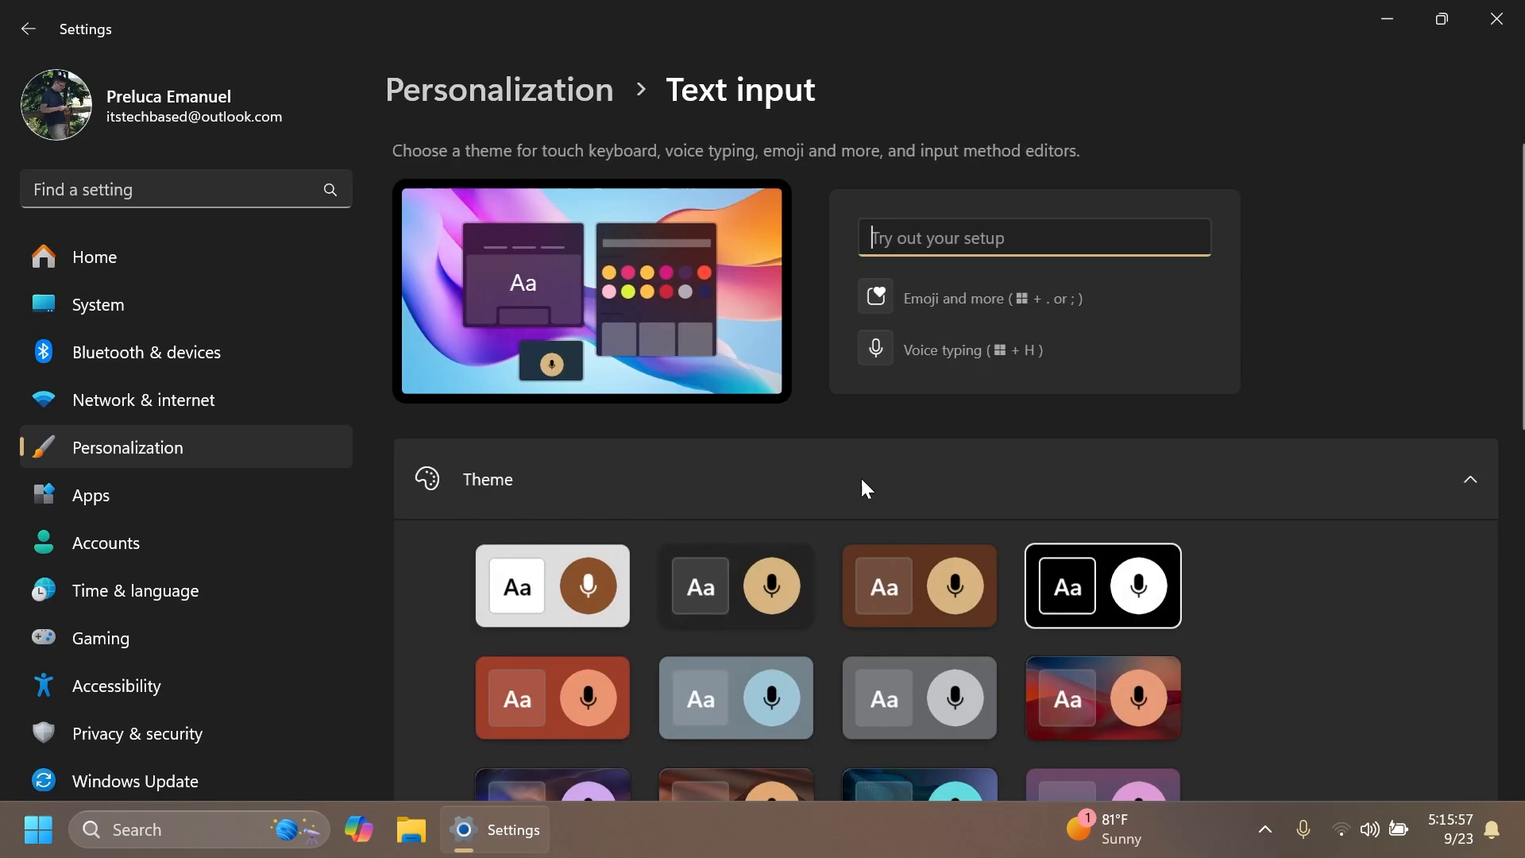
# Choose Custom for the Copilot key on Text input, then cancel the app picker.
pyautogui.scroll(-3)
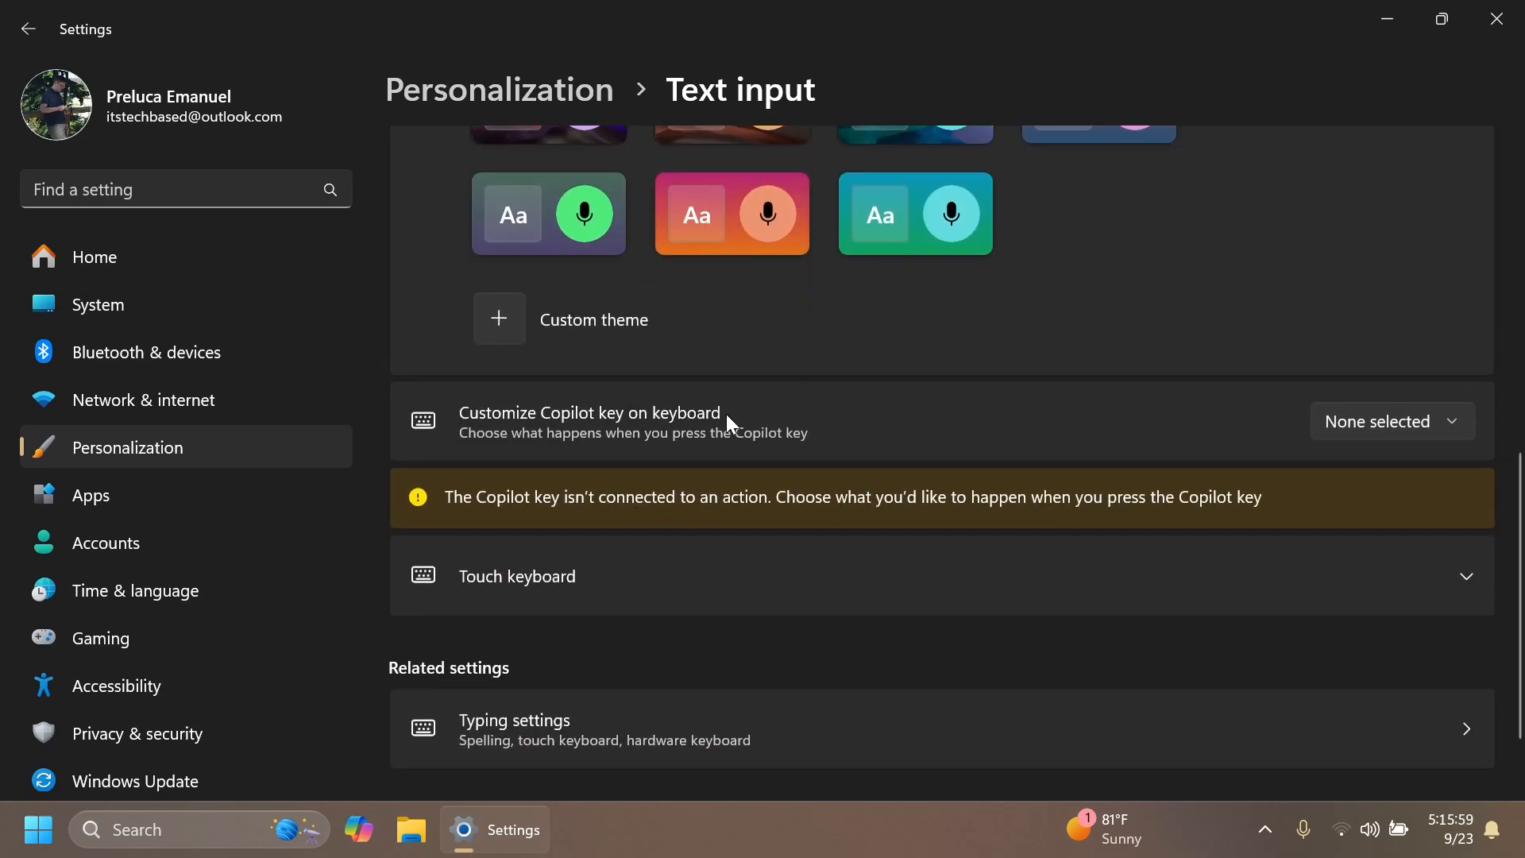
pyautogui.moveTo(662, 452)
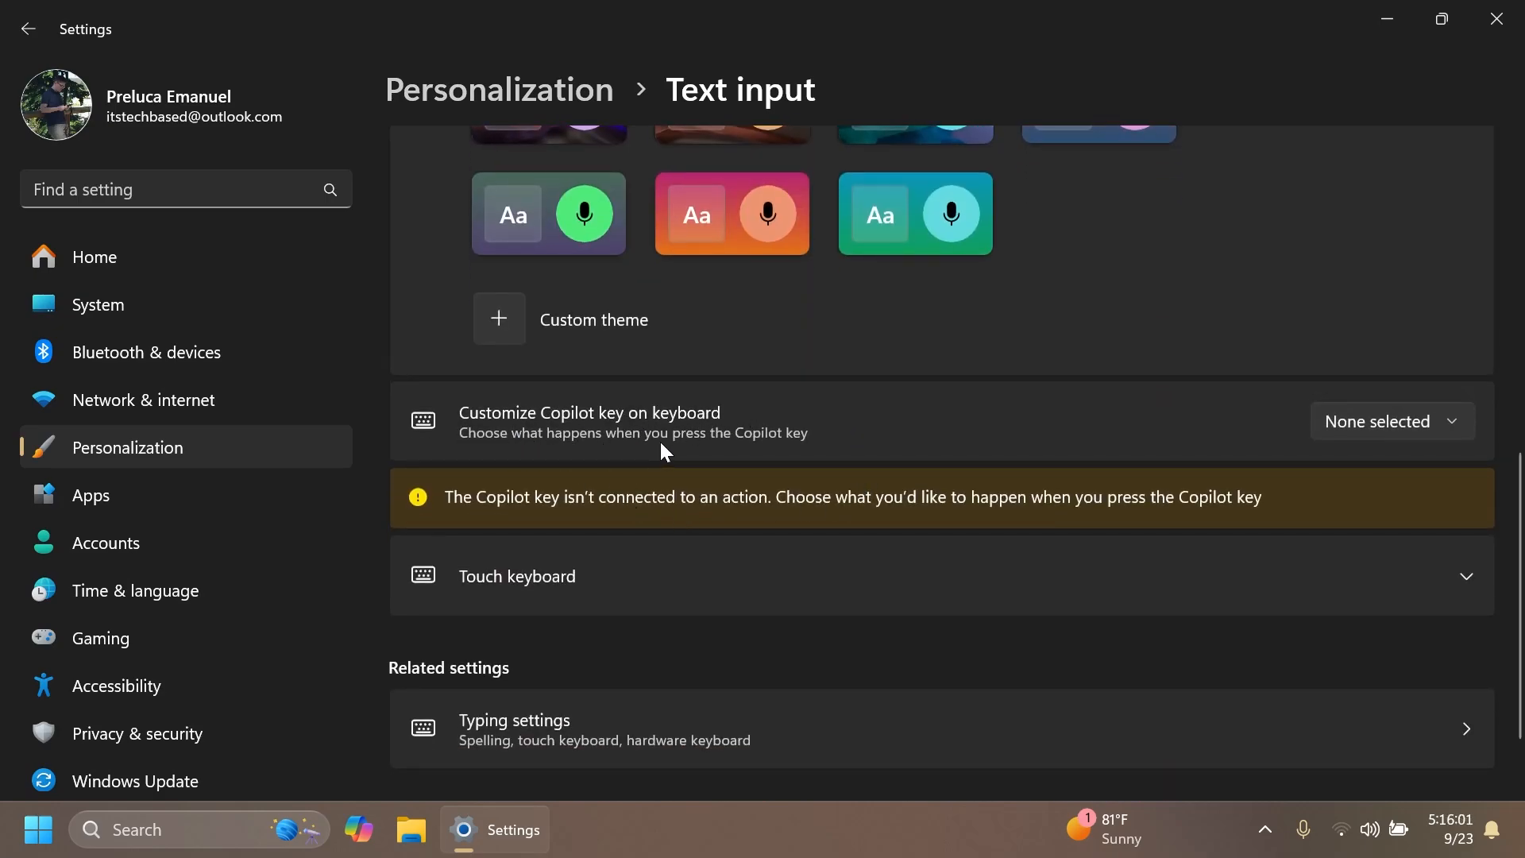
pyautogui.click(1391, 421)
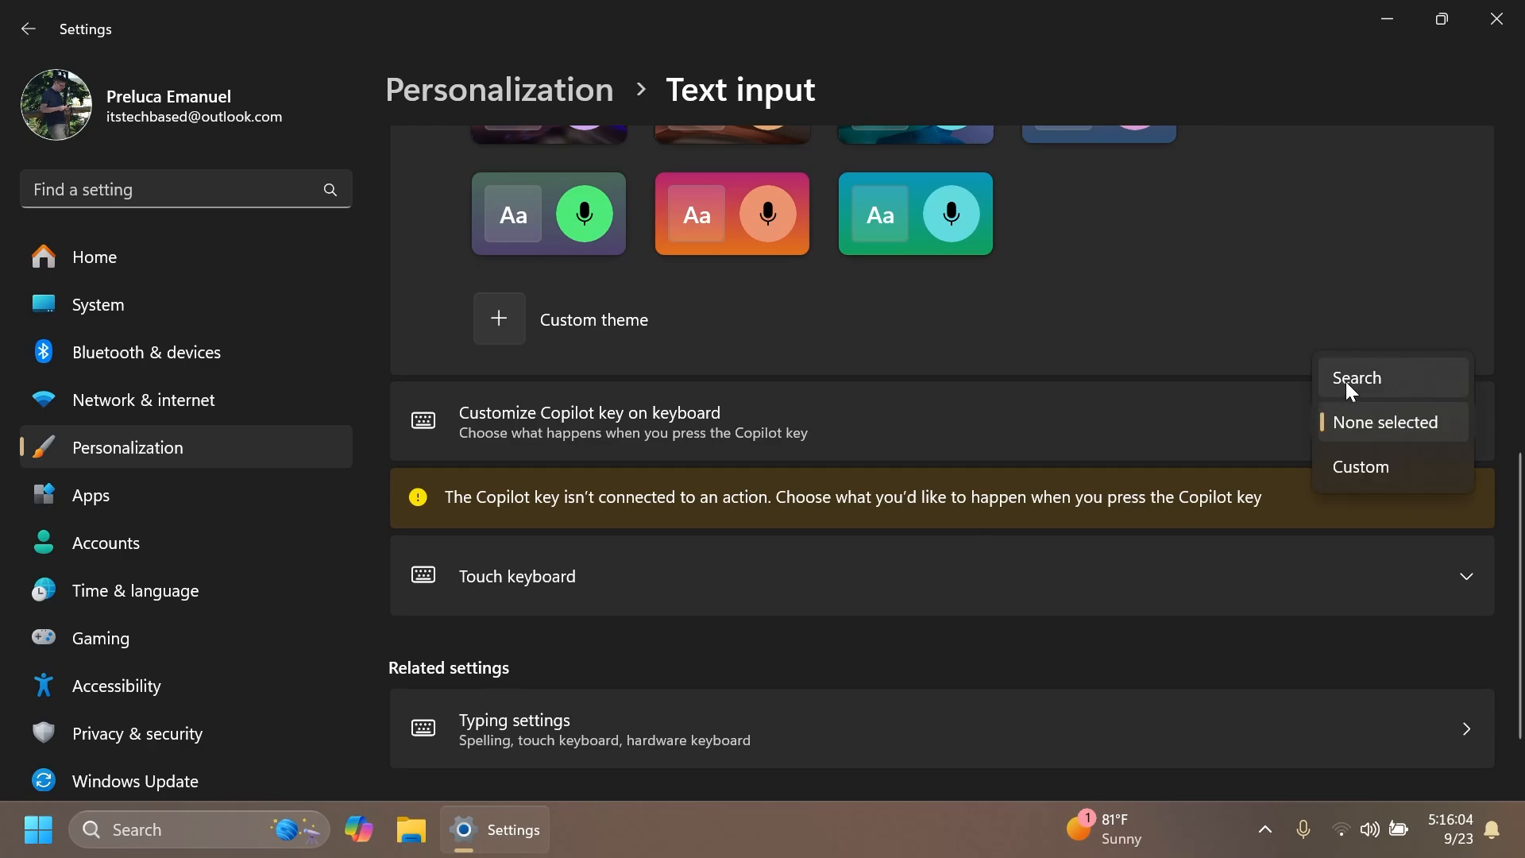
pyautogui.click(1359, 467)
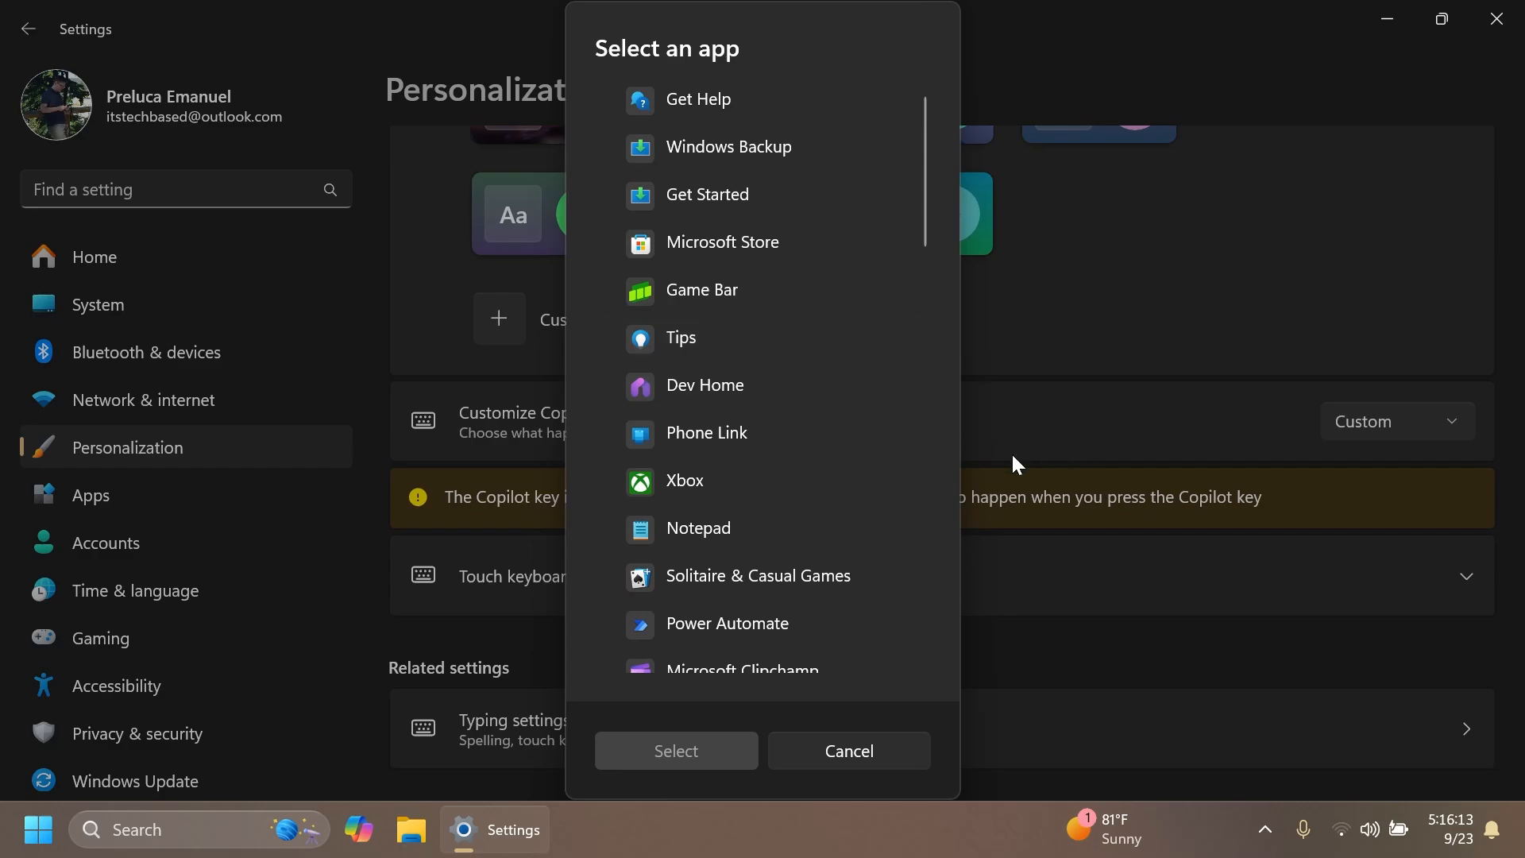
pyautogui.click(848, 750)
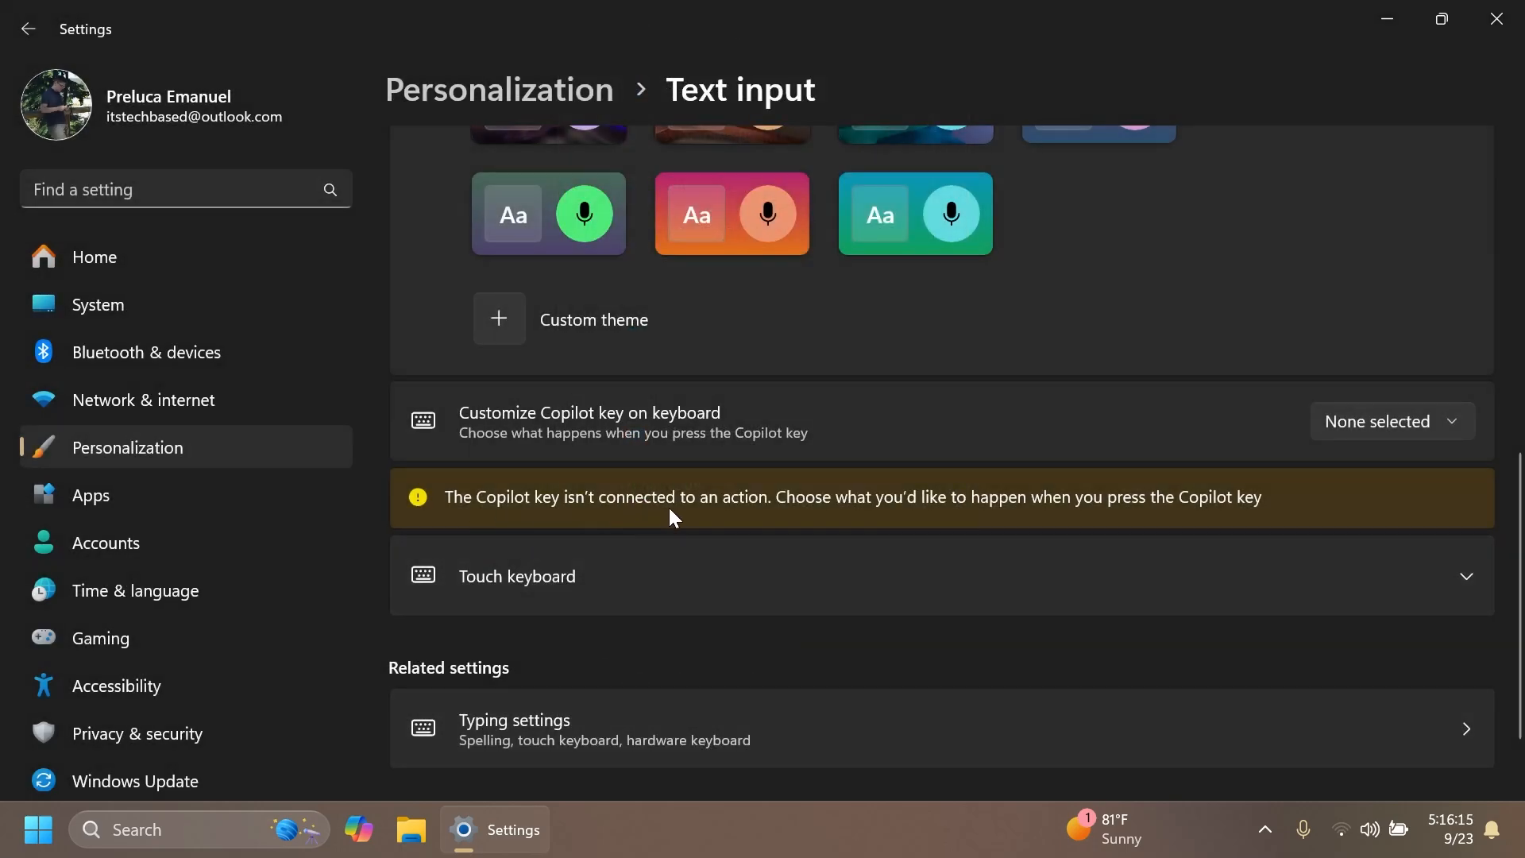
pyautogui.moveTo(1197, 514)
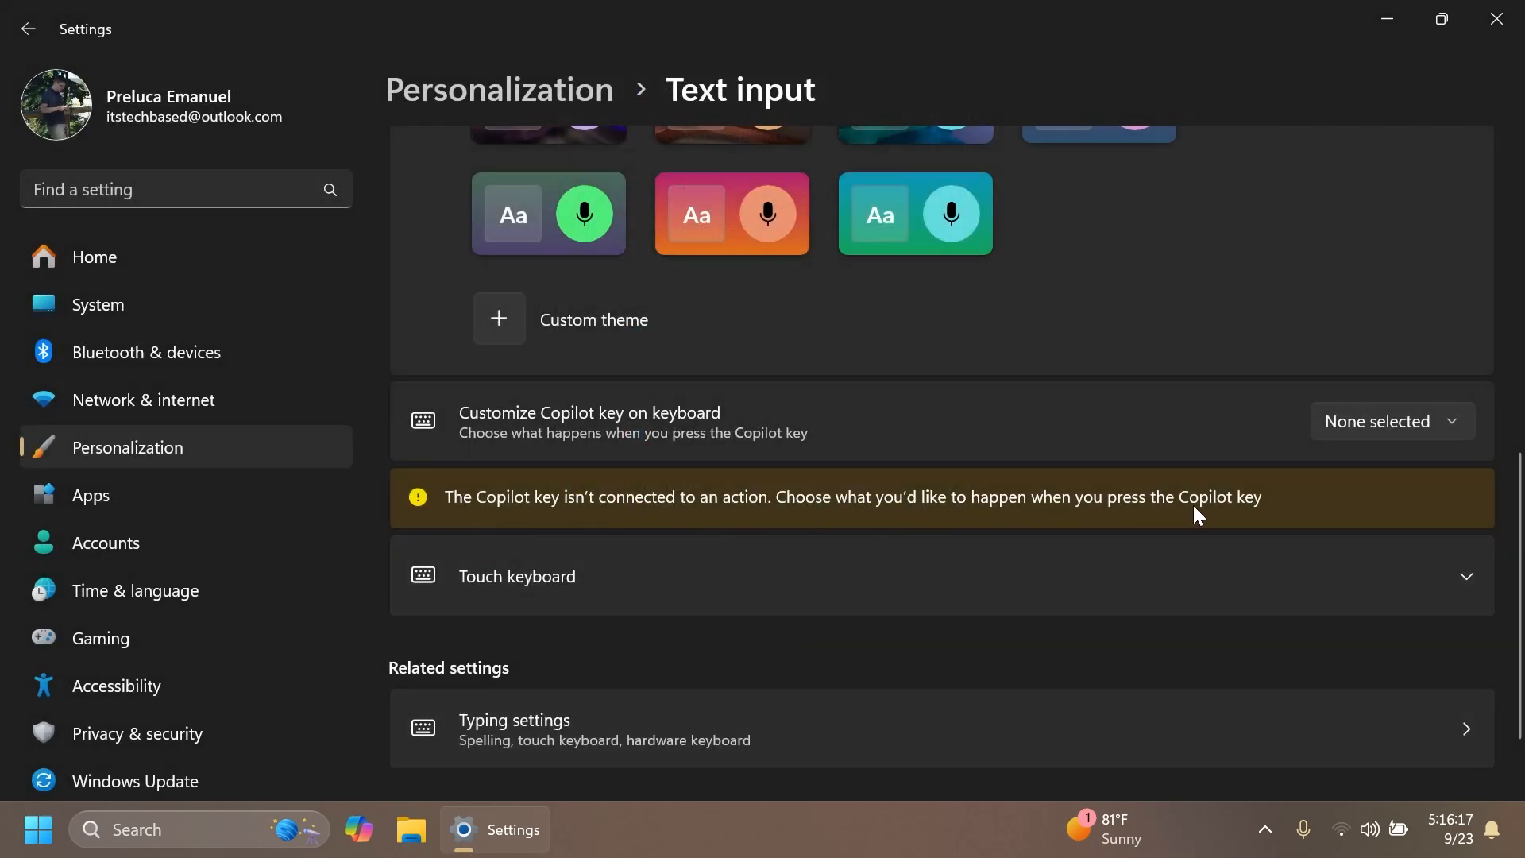
# Assign Notepad as the Copilot key's custom app.
pyautogui.click(1390, 421)
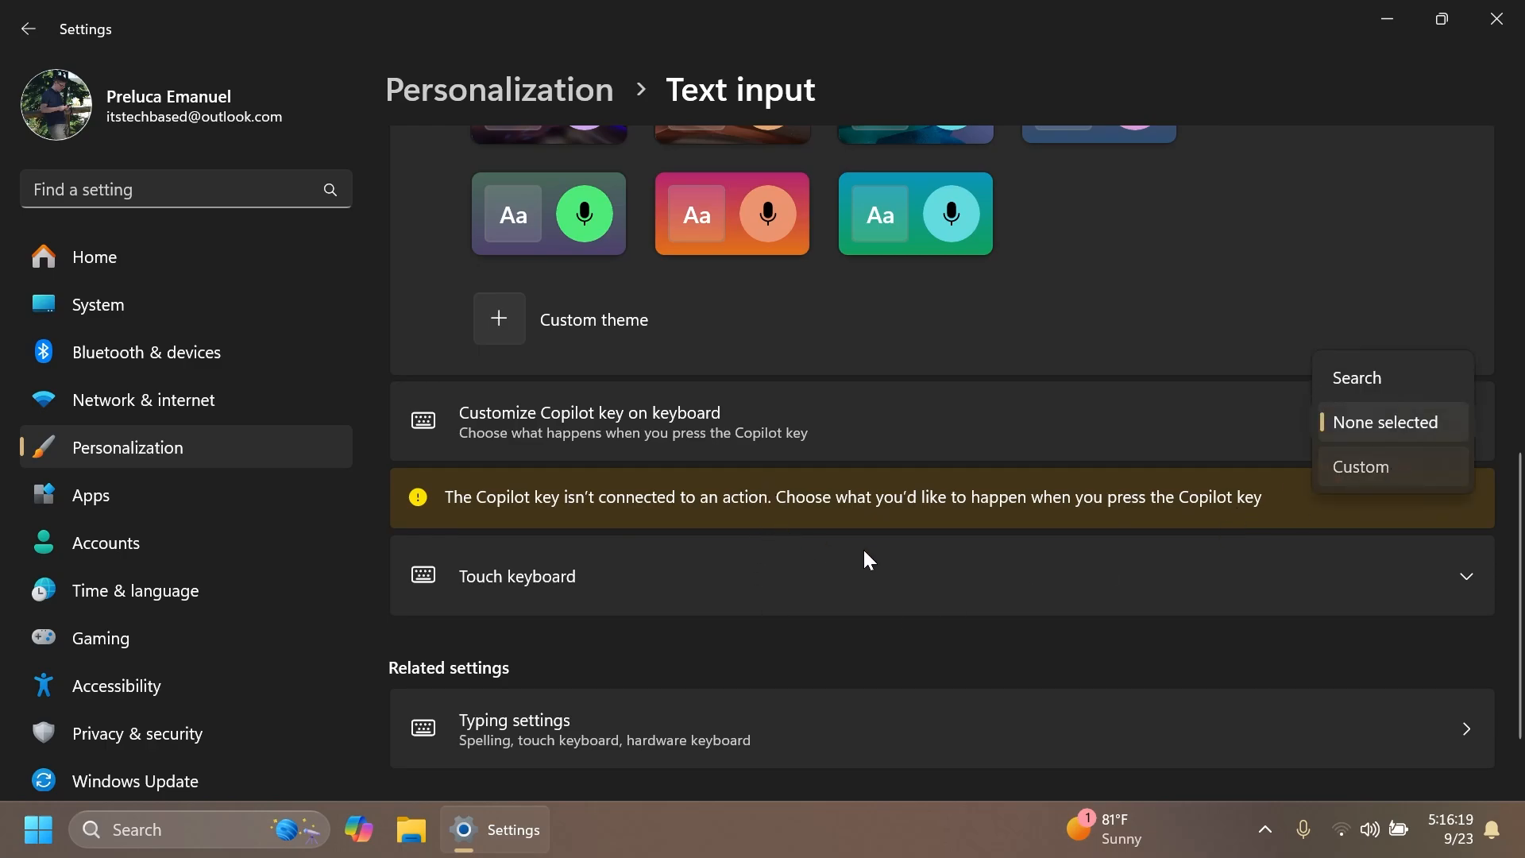
pyautogui.click(1361, 468)
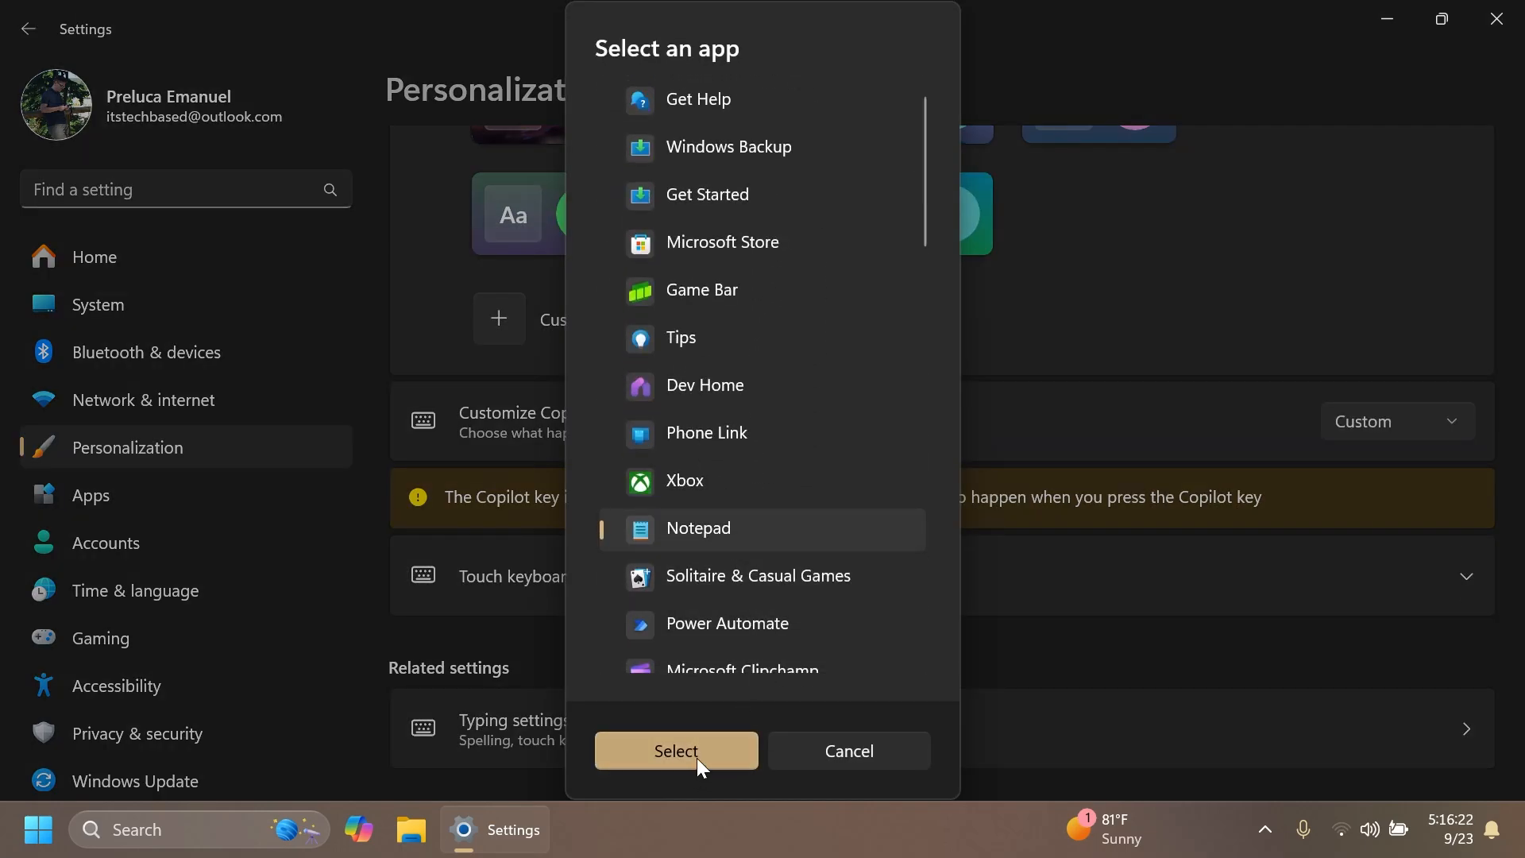
pyautogui.click(675, 750)
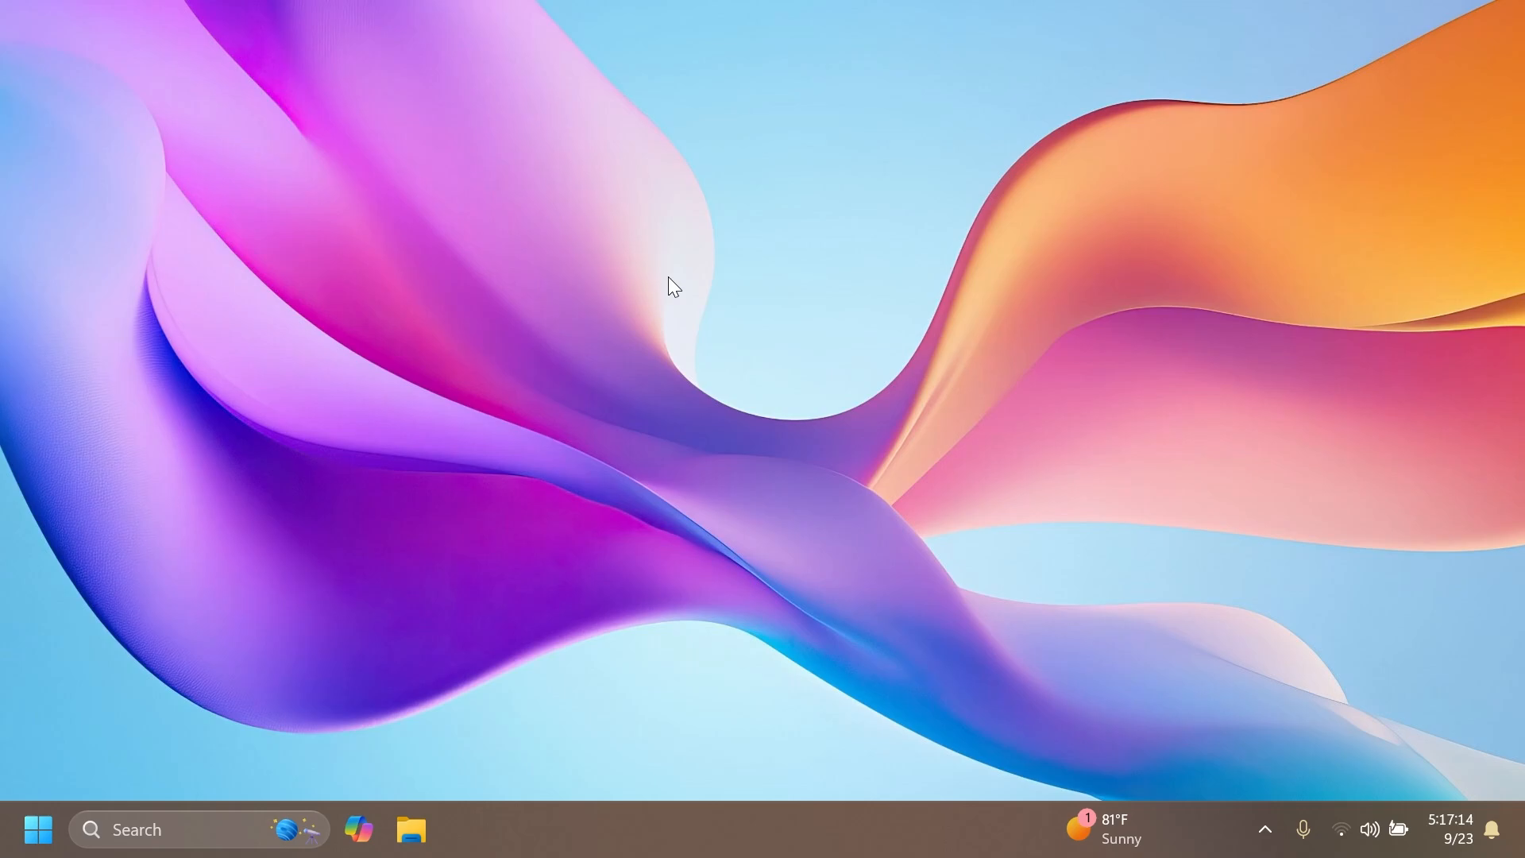
pyautogui.moveTo(715, 591)
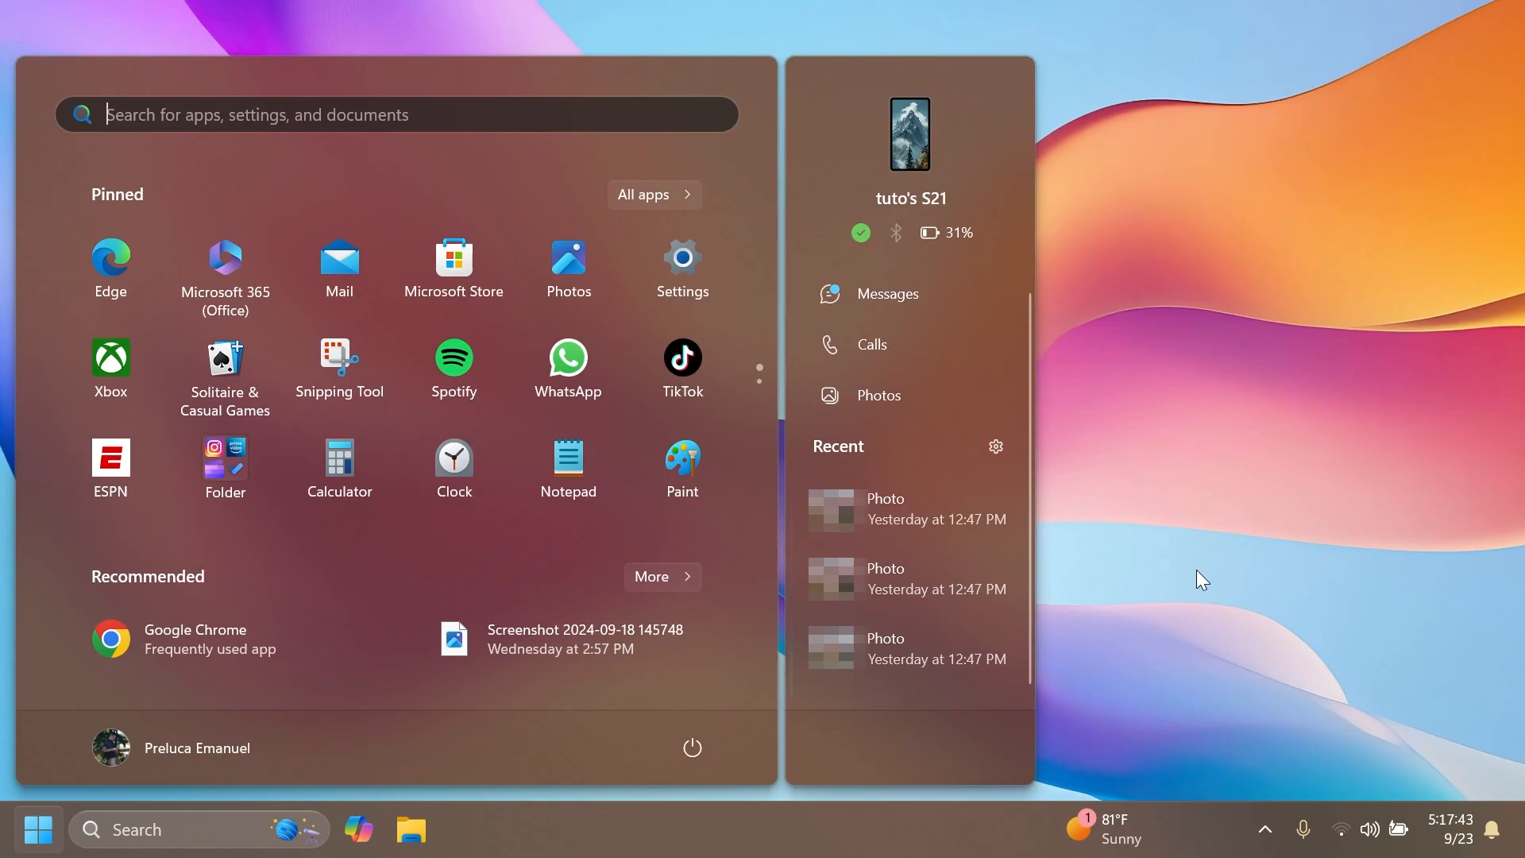
# View All apps in the Start menu's Category view, then leave the list.
pyautogui.click(642, 195)
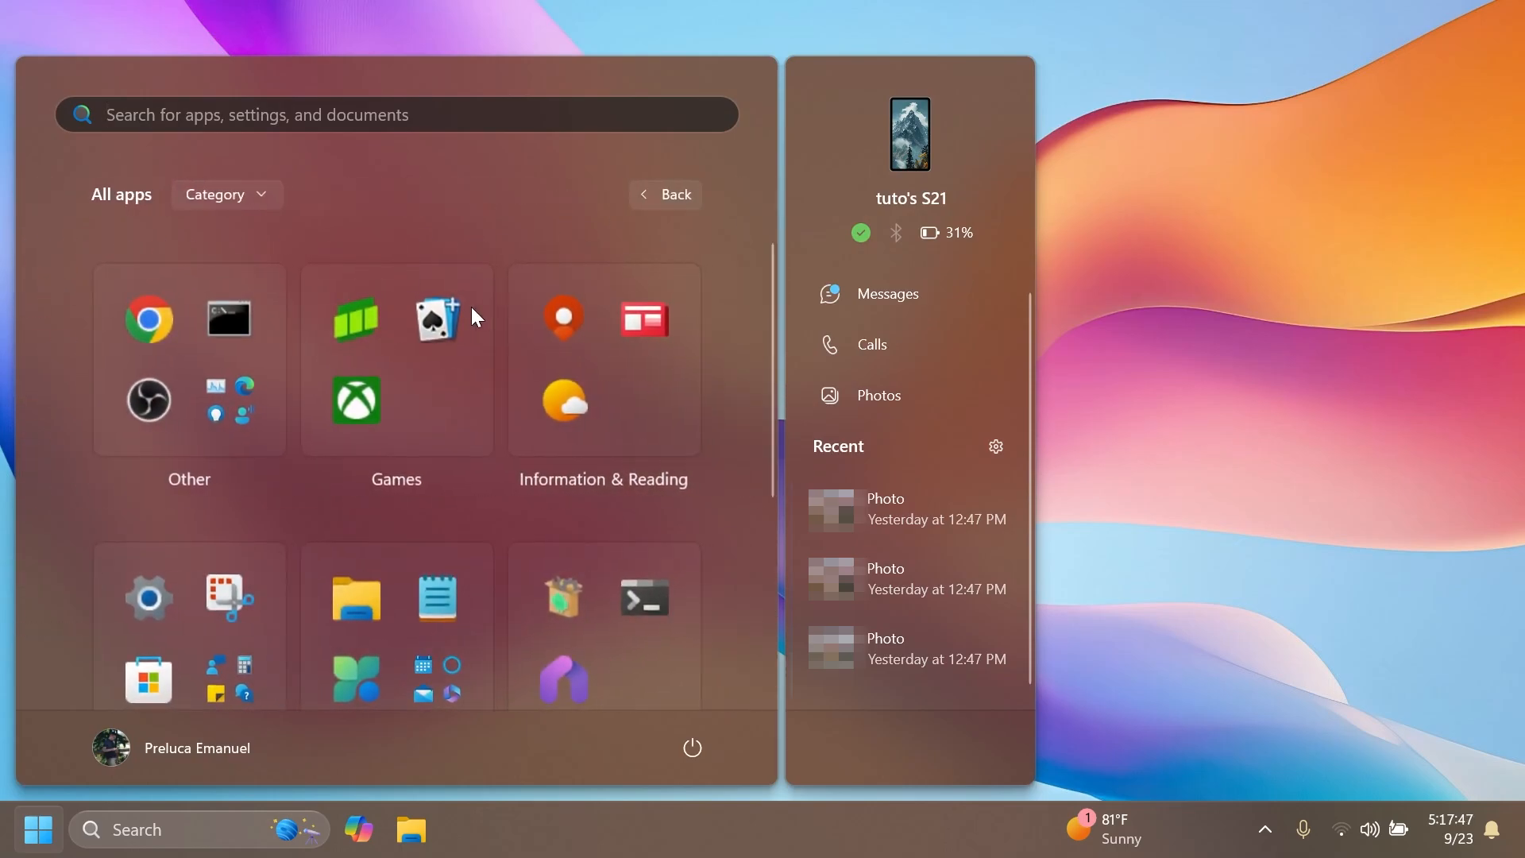
pyautogui.moveTo(411, 222)
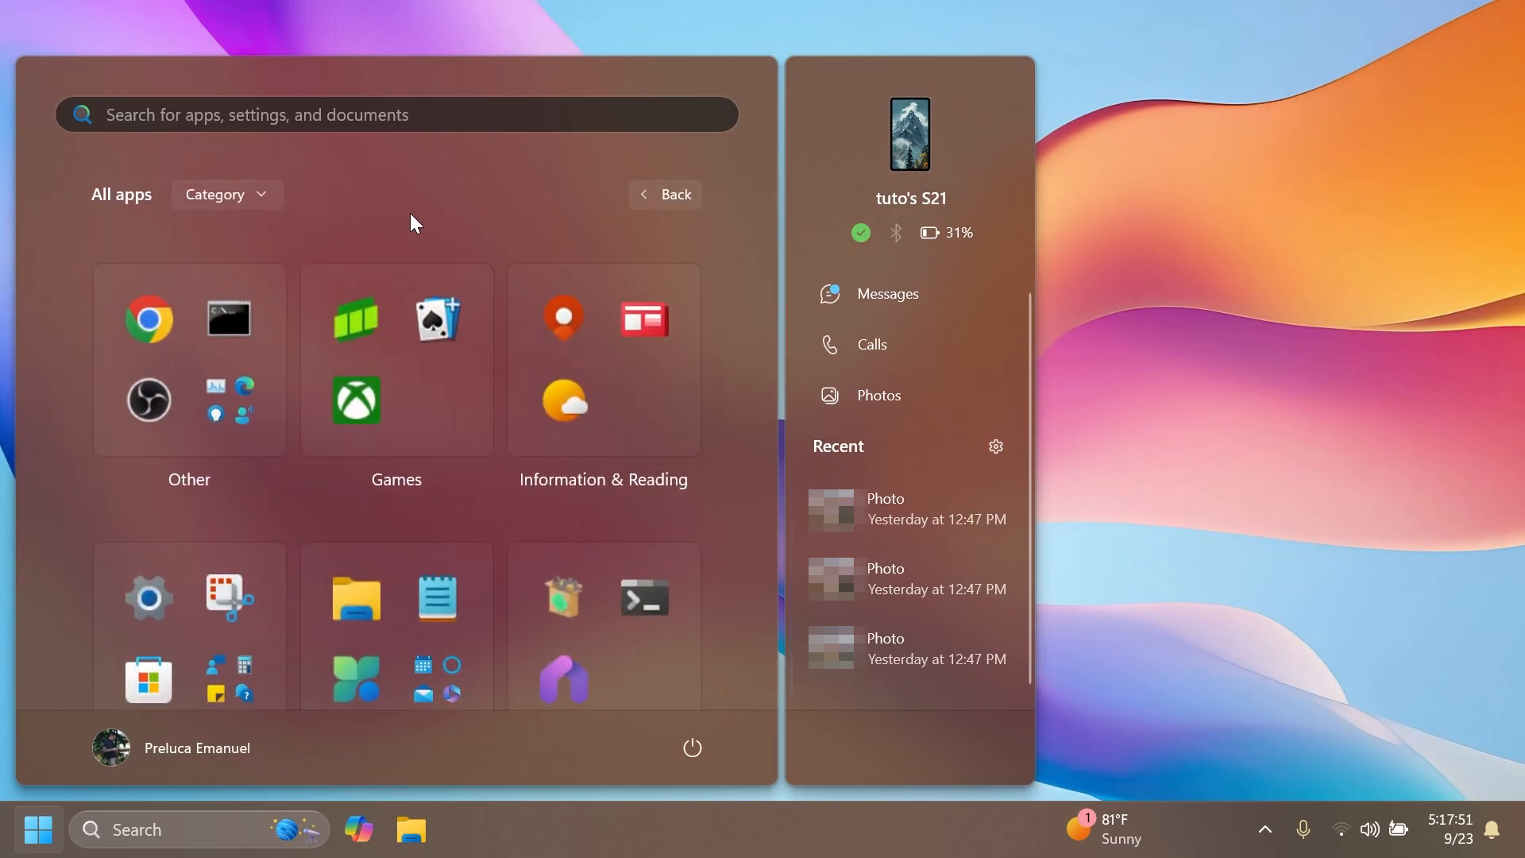
pyautogui.click(226, 195)
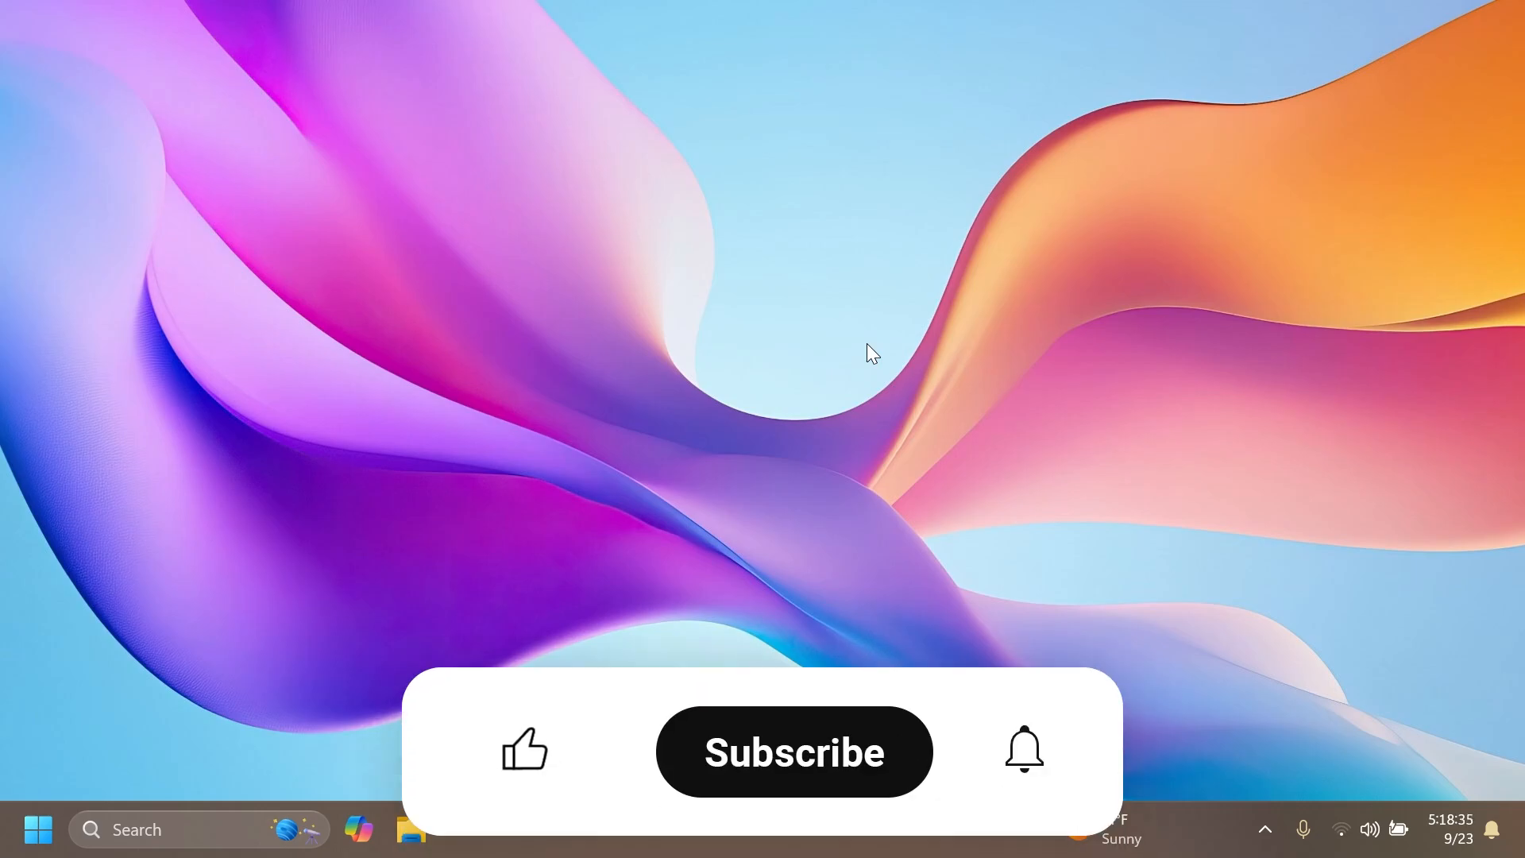
pyautogui.click(525, 753)
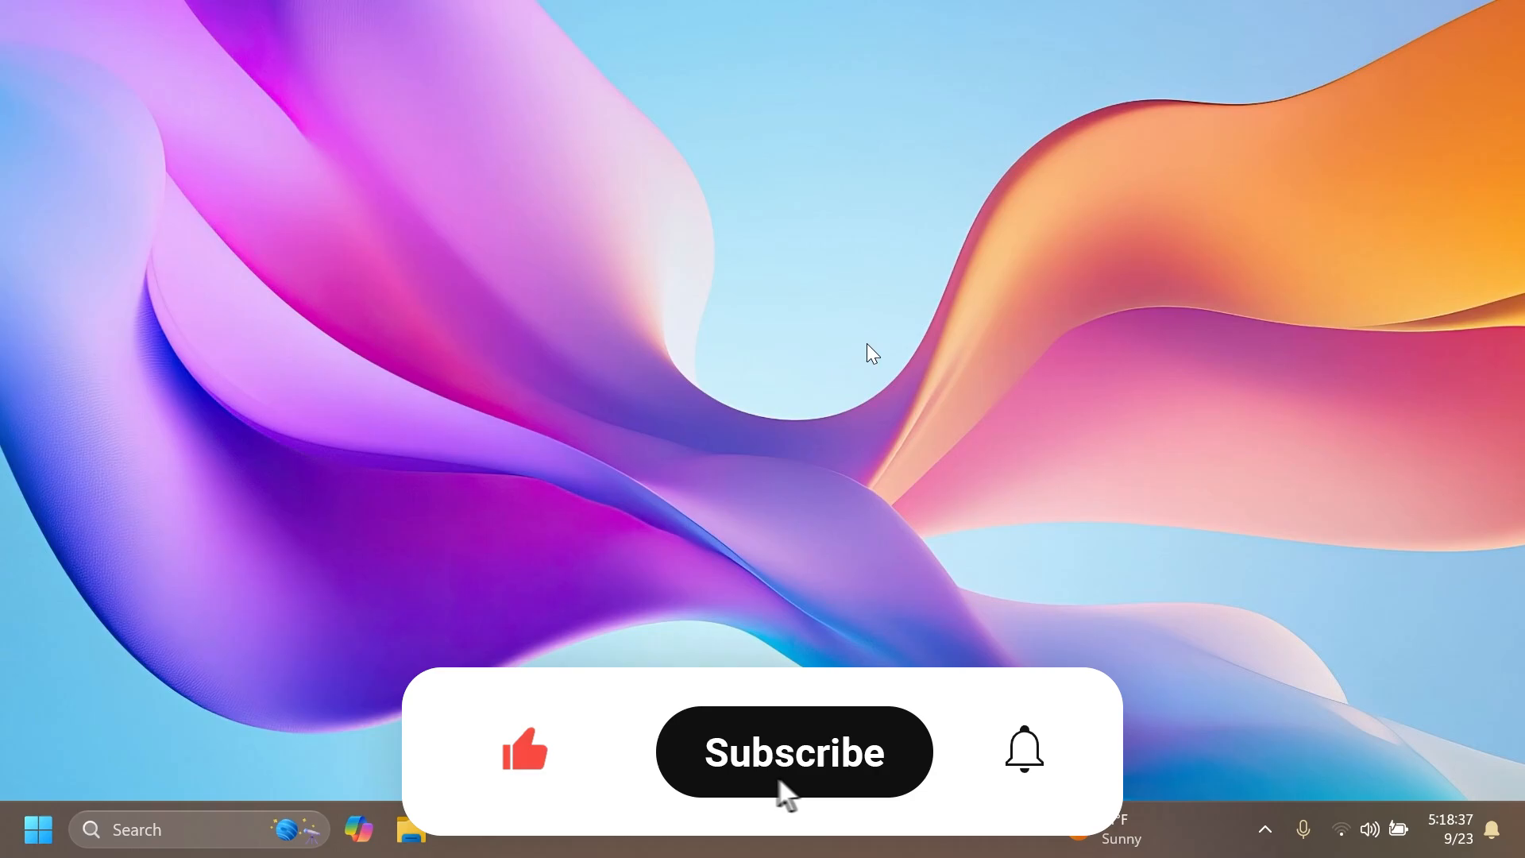
pyautogui.click(794, 752)
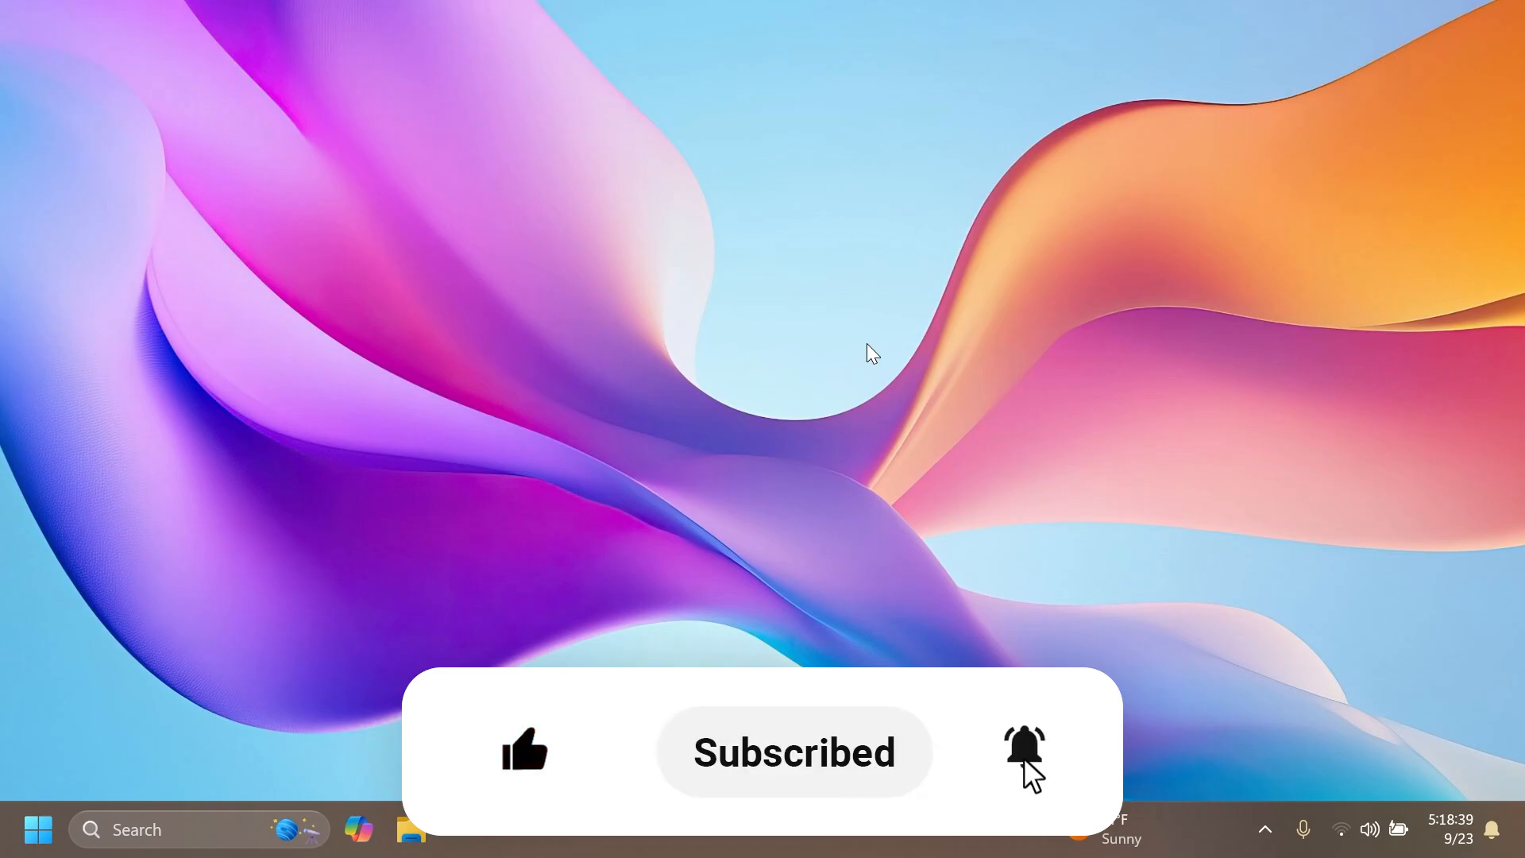